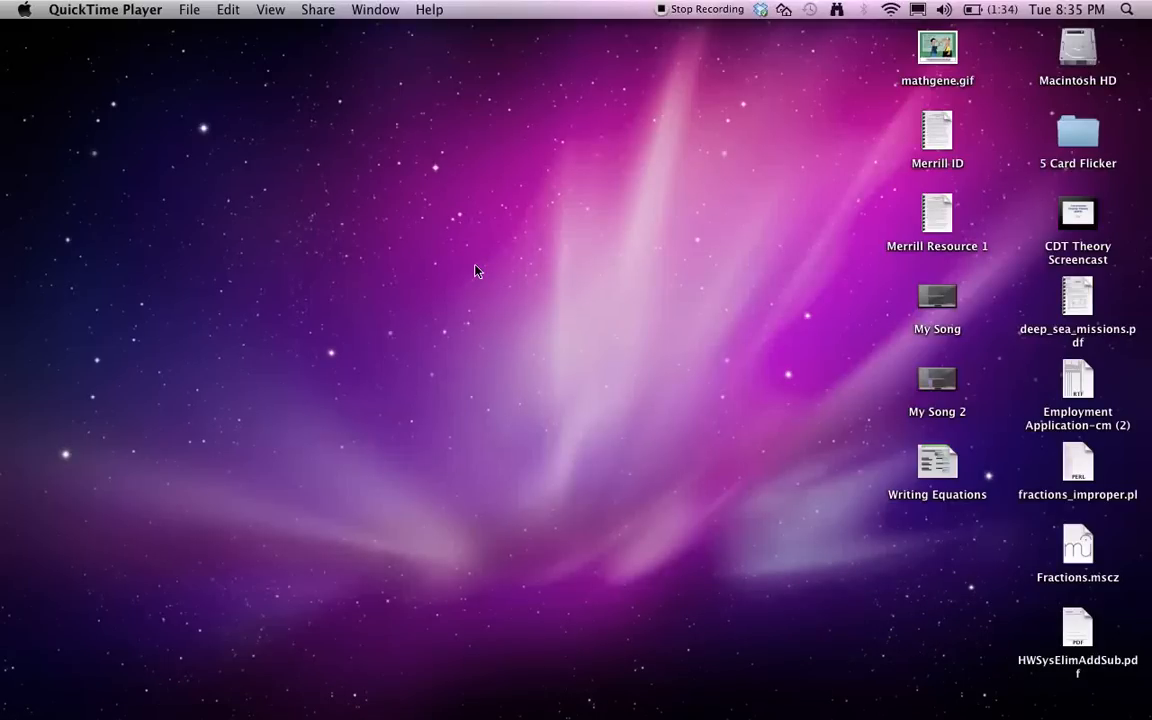
{"action": "mouse_move", "coordinate": [560, 650]}
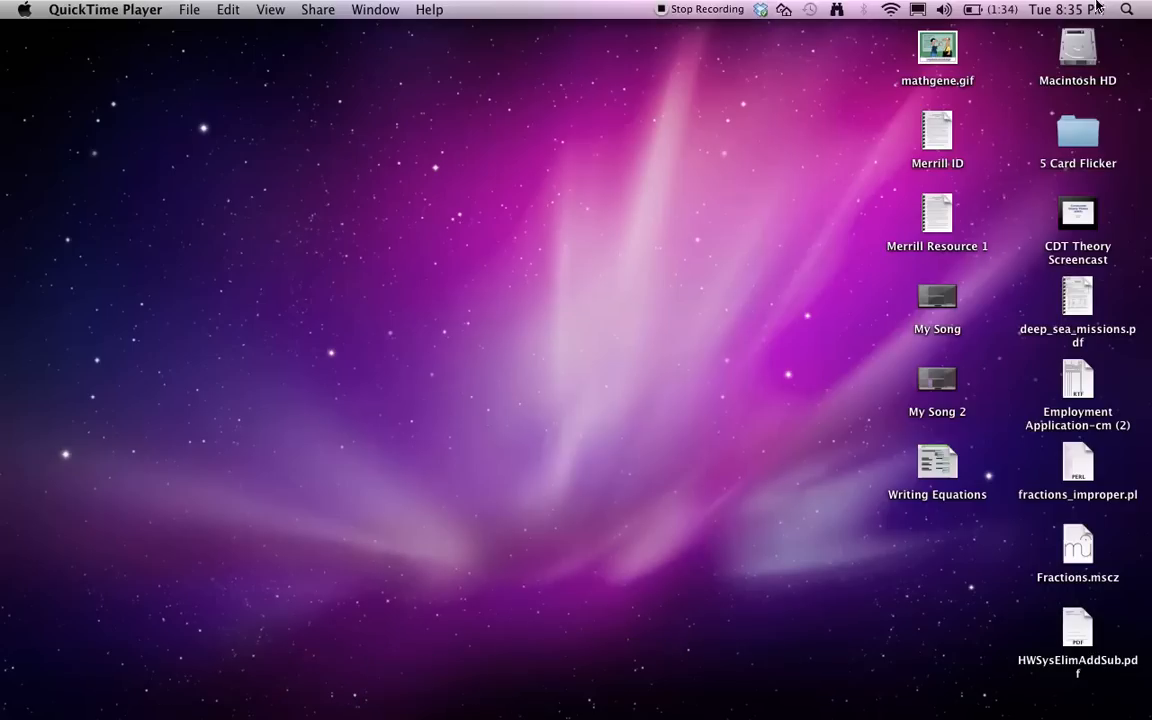
Launch GarageBand from Spotlight by searching 'gar'
{"action": "left_click", "coordinate": [1128, 14]}
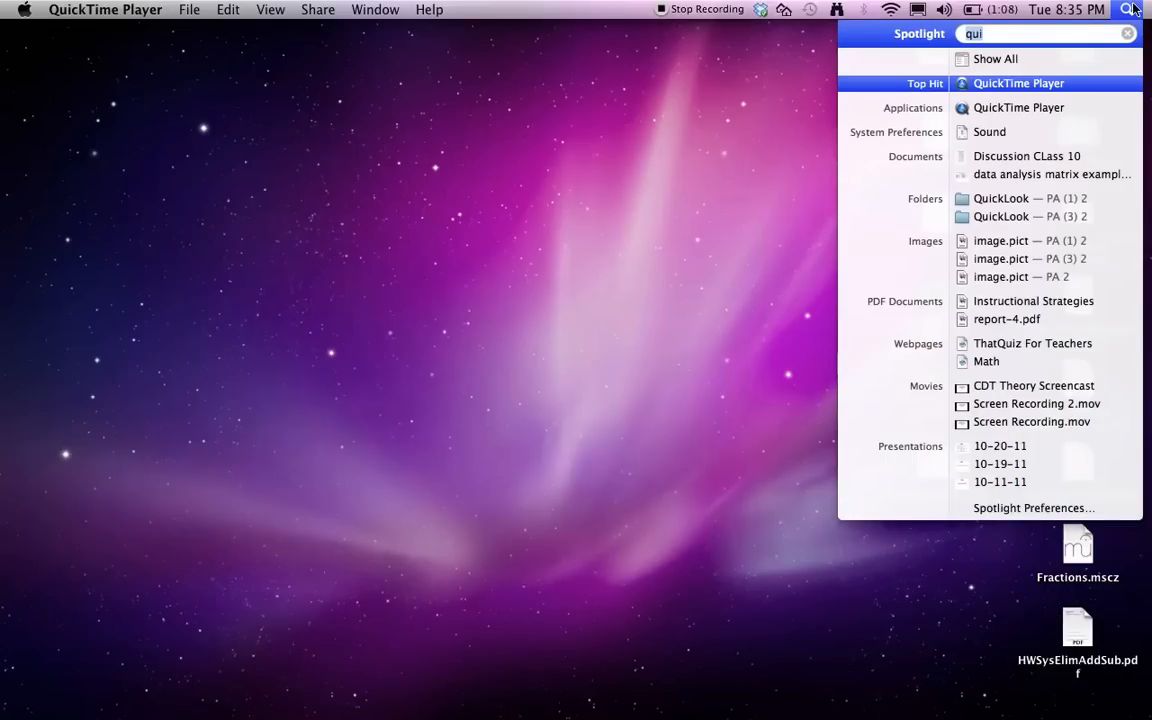
{"action": "type", "text": "gar"}
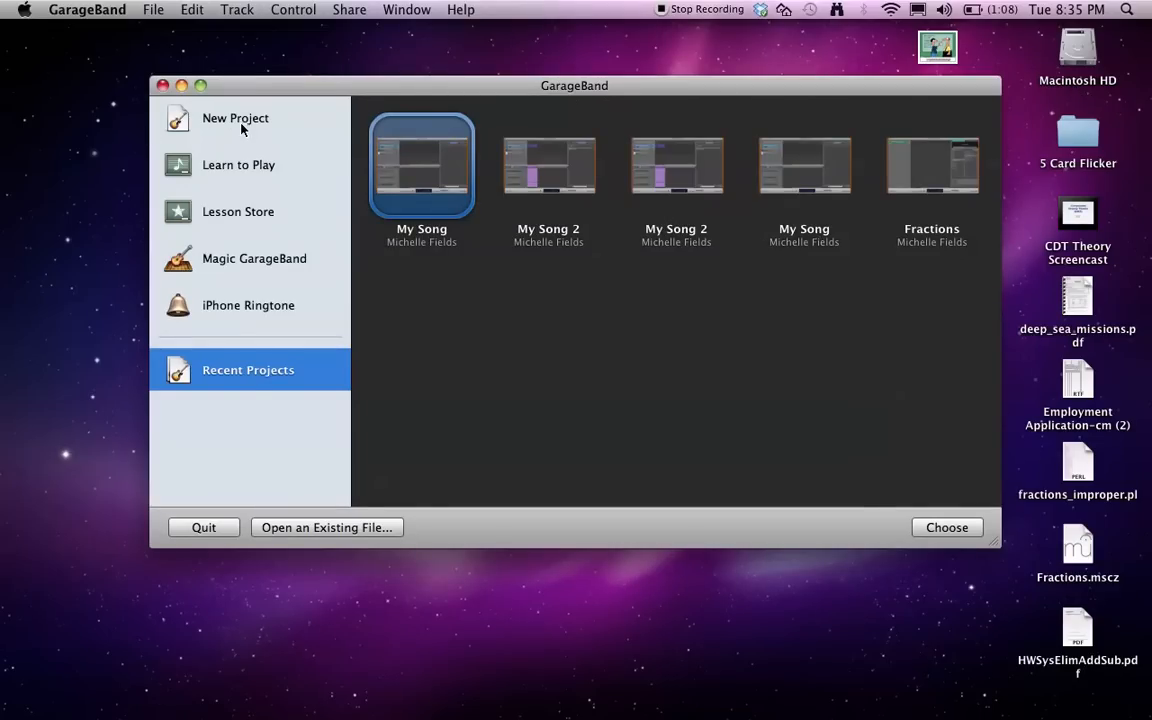
Create a new Podcast-template project named 'POdcast 1' saved to the Desktop
{"action": "left_click", "coordinate": [236, 118]}
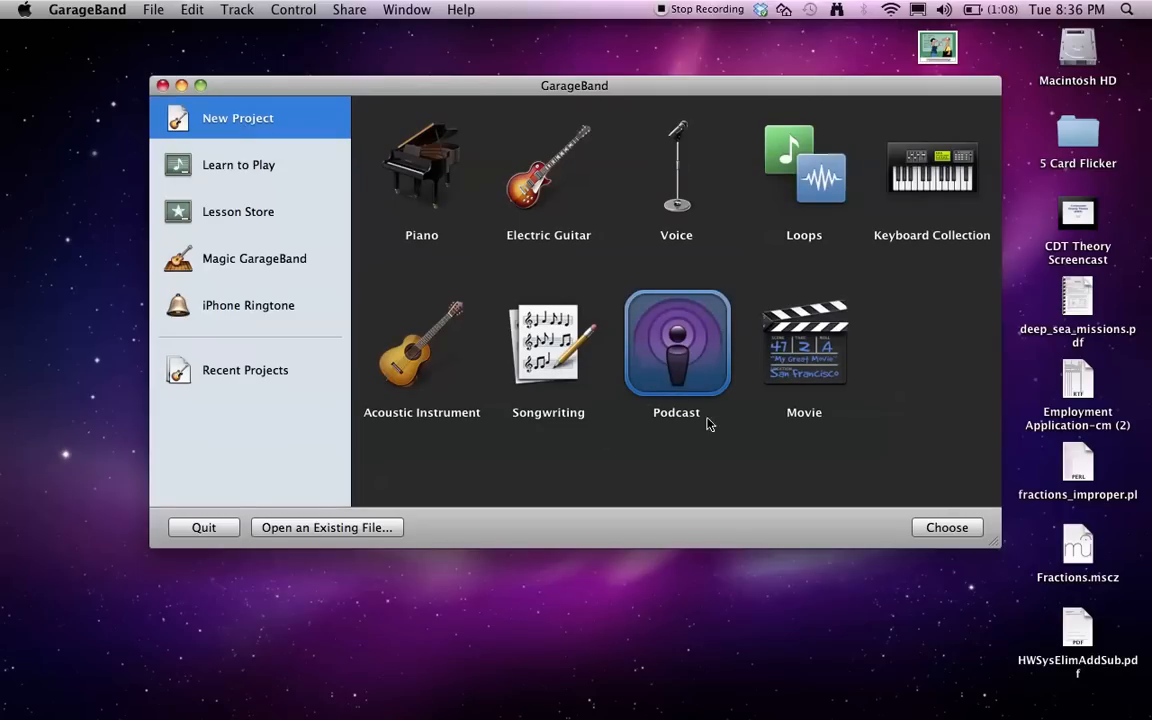
{"action": "mouse_move", "coordinate": [896, 424]}
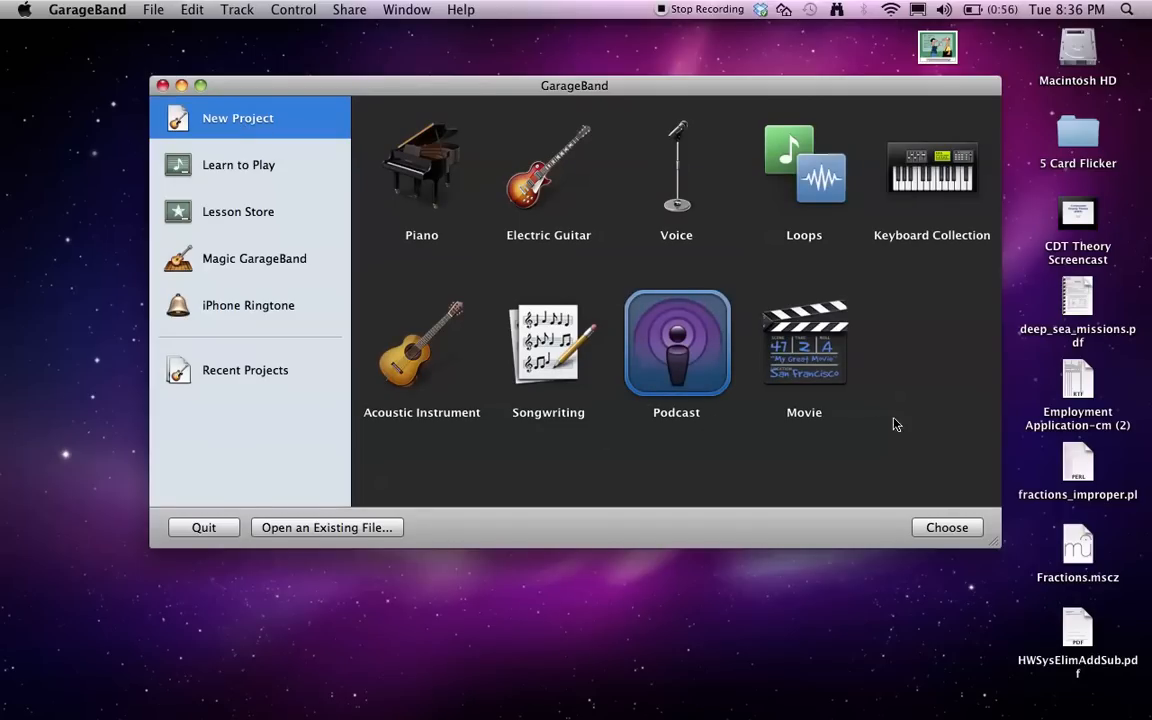
{"action": "left_click", "coordinate": [204, 528]}
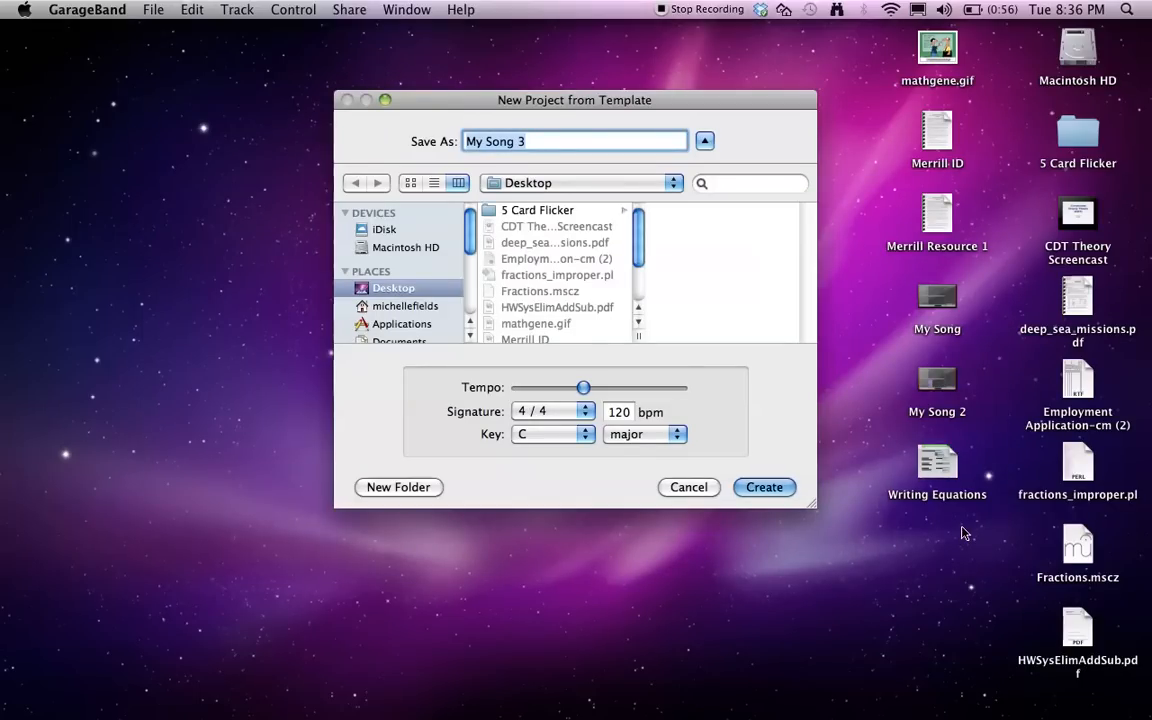
{"action": "type", "text": "POdcast 1"}
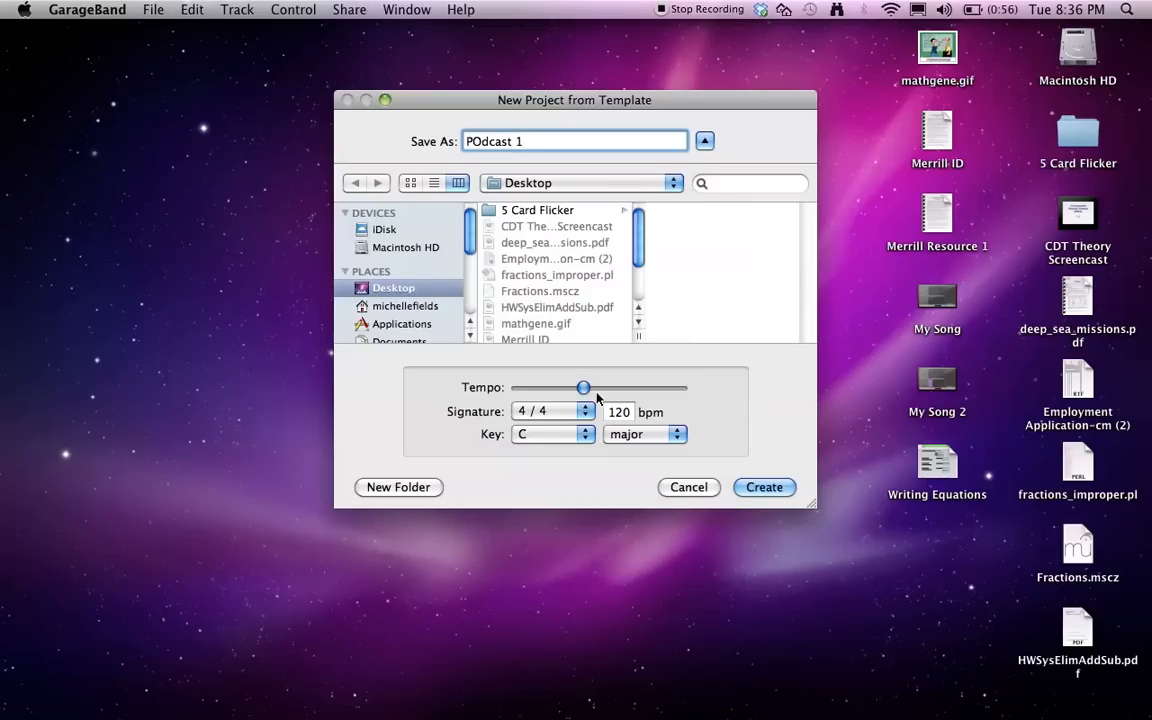
{"action": "left_click", "coordinate": [688, 488]}
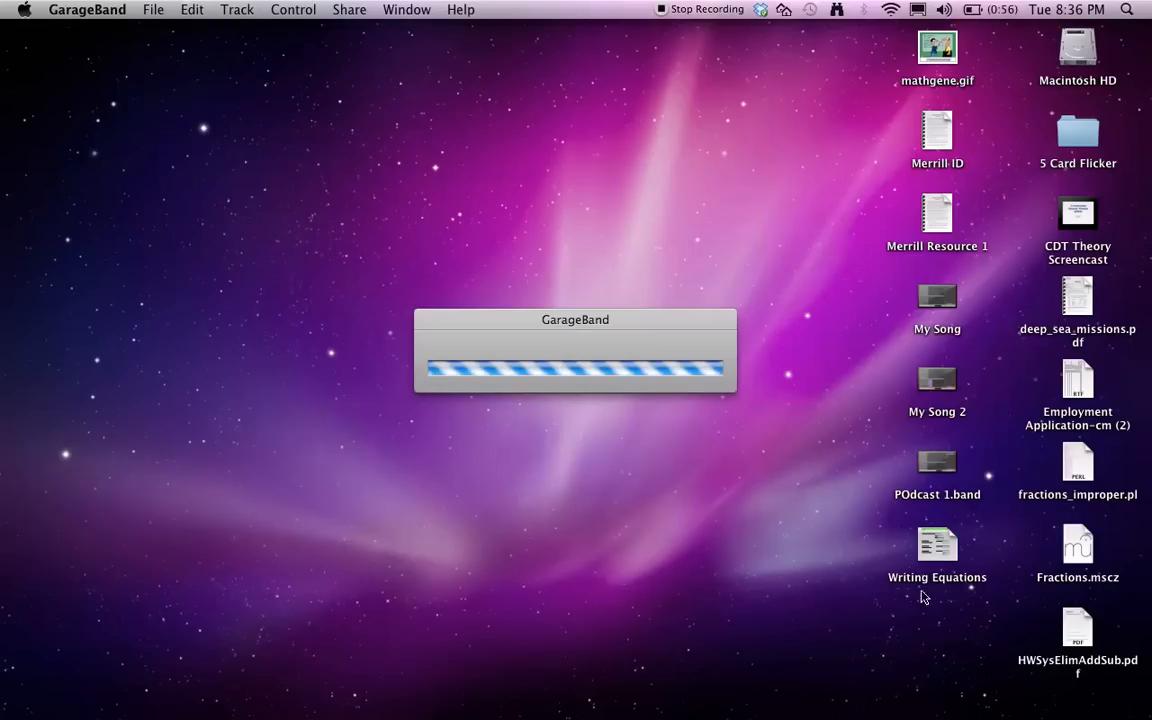
{"action": "mouse_move", "coordinate": [940, 492]}
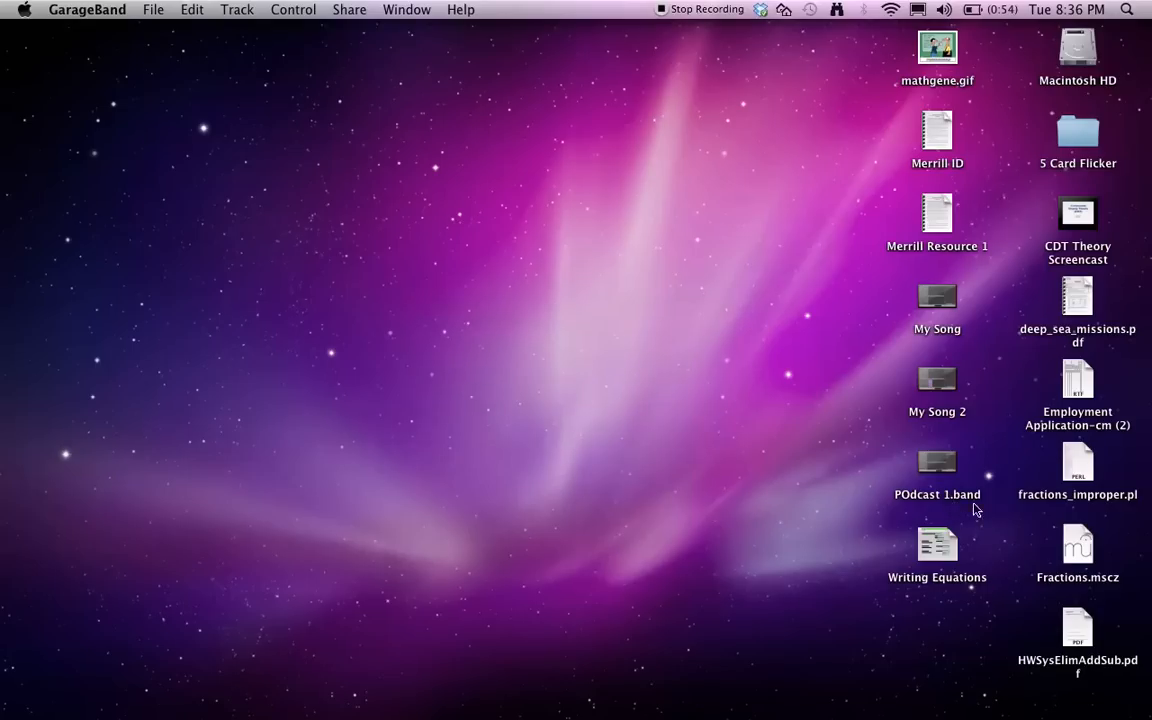
{"action": "mouse_move", "coordinate": [772, 472]}
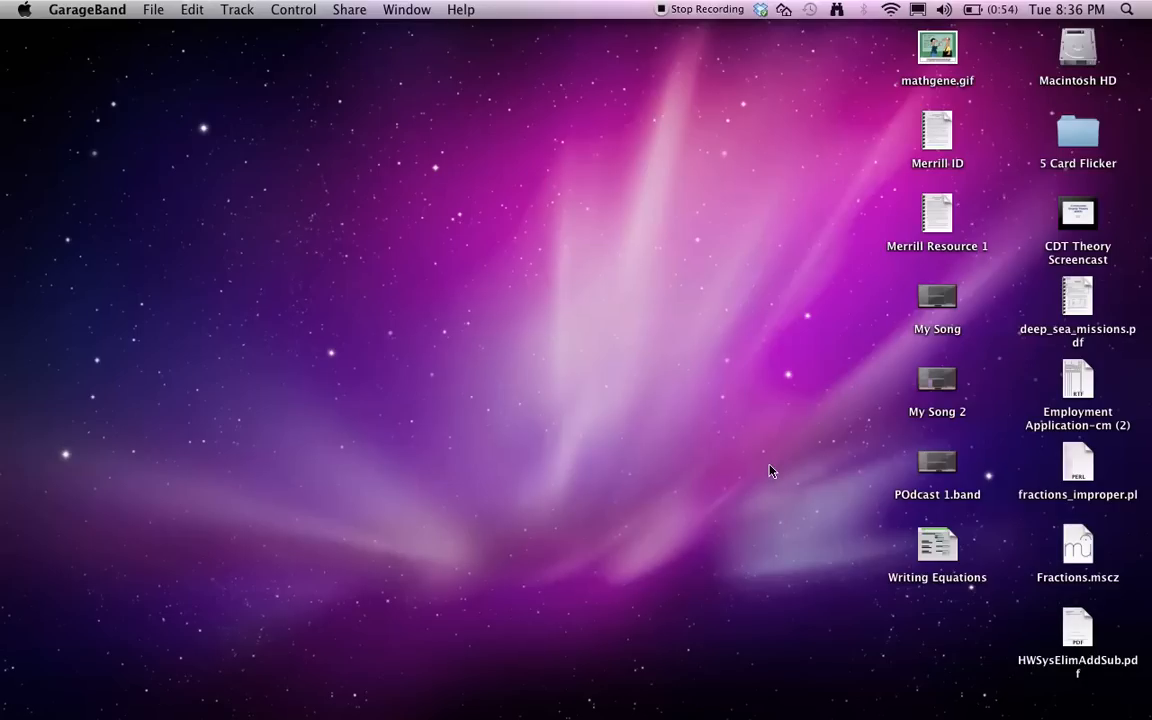
{"action": "mouse_move", "coordinate": [632, 272]}
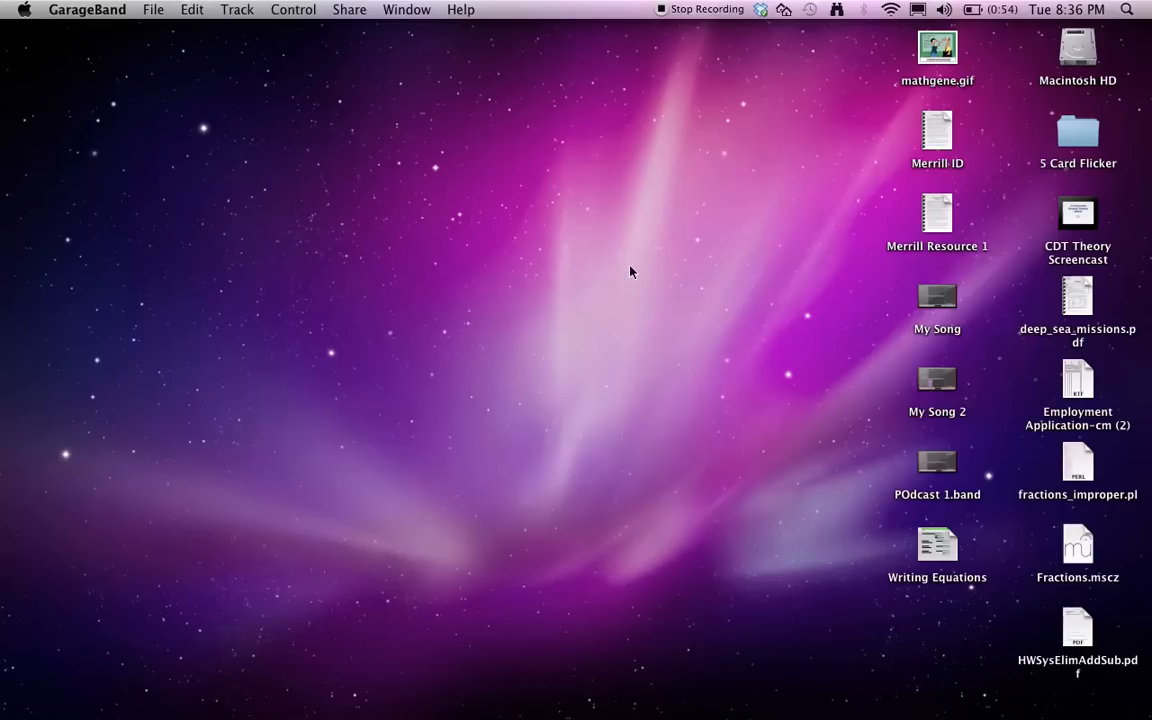
Open the POdcast 1 project and select the Male Voice track after checking Female Voice
{"action": "double_click", "coordinate": [936, 458]}
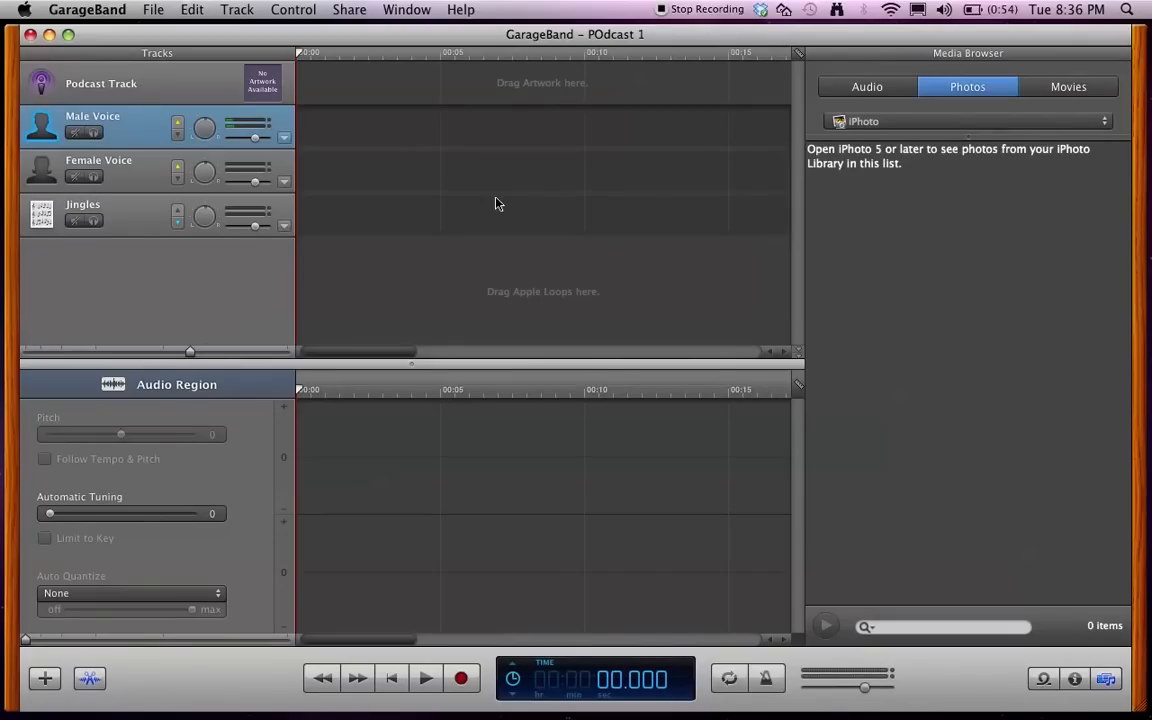
{"action": "mouse_move", "coordinate": [186, 146]}
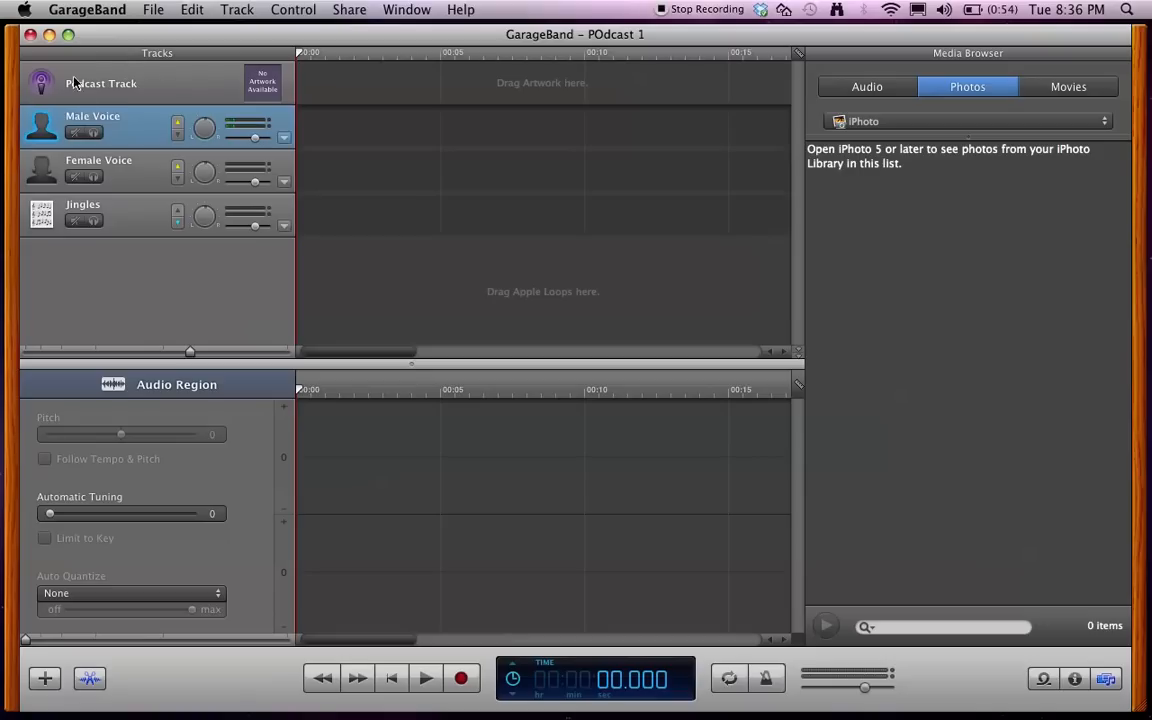
{"action": "left_click", "coordinate": [130, 178]}
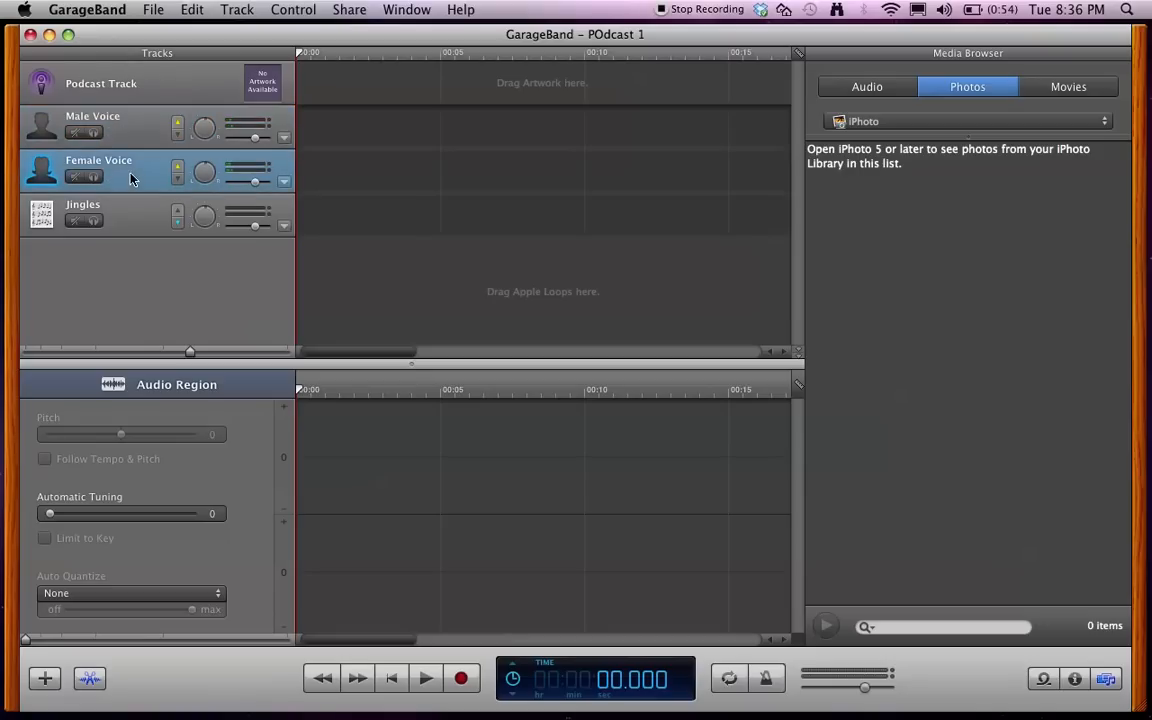
{"action": "left_click", "coordinate": [96, 122]}
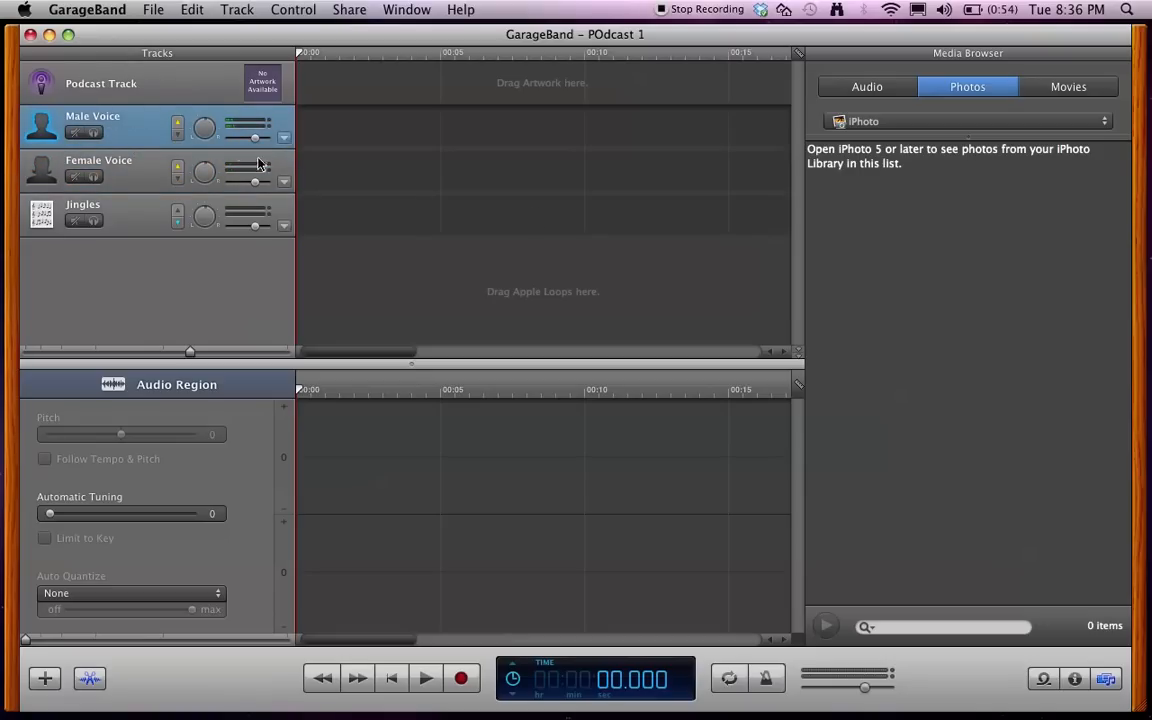
{"action": "mouse_move", "coordinate": [100, 120]}
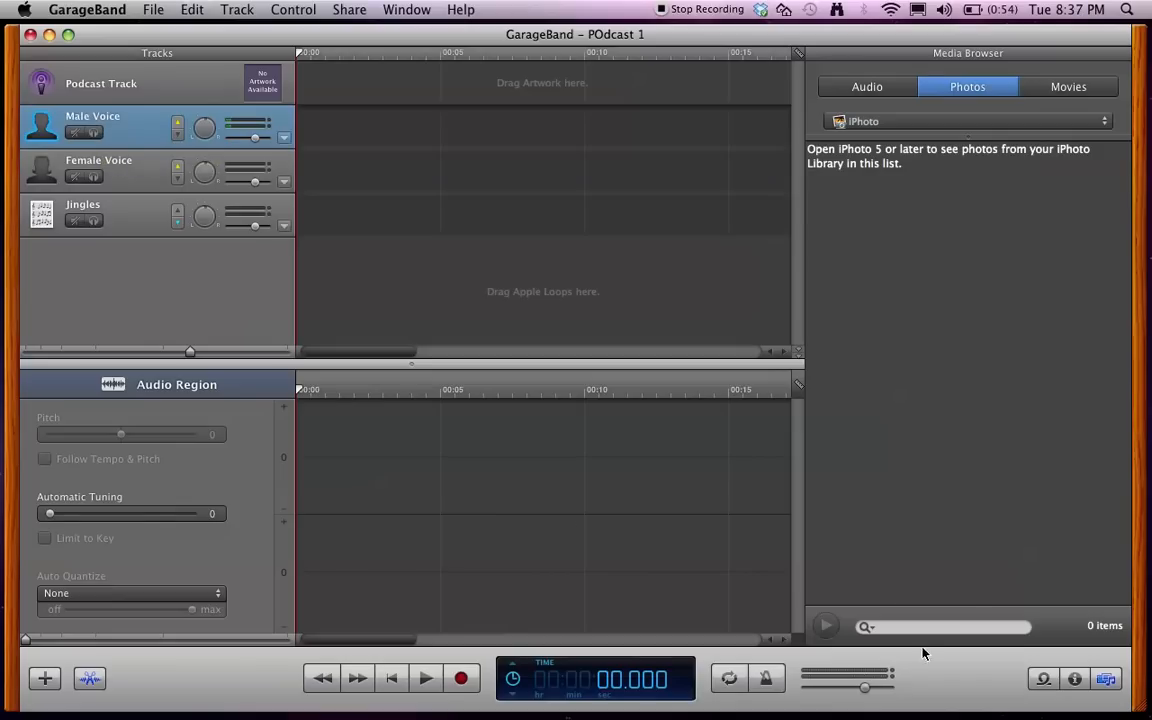
{"action": "mouse_move", "coordinate": [1074, 676]}
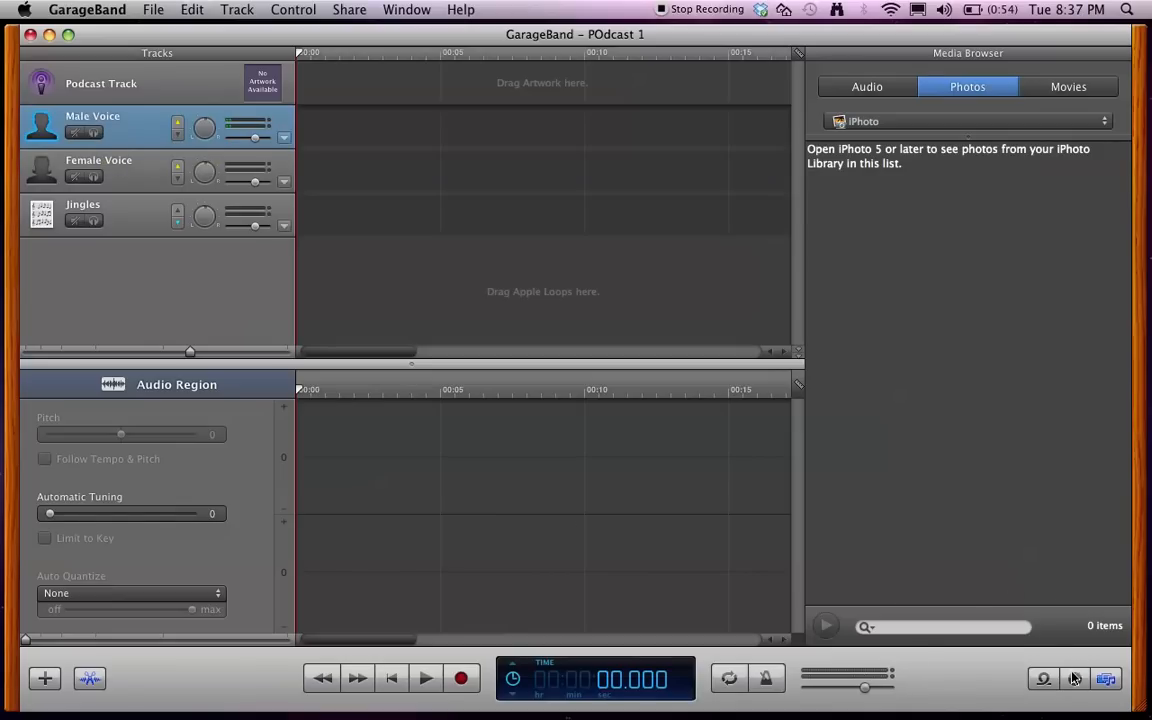
{"action": "mouse_move", "coordinate": [1076, 698]}
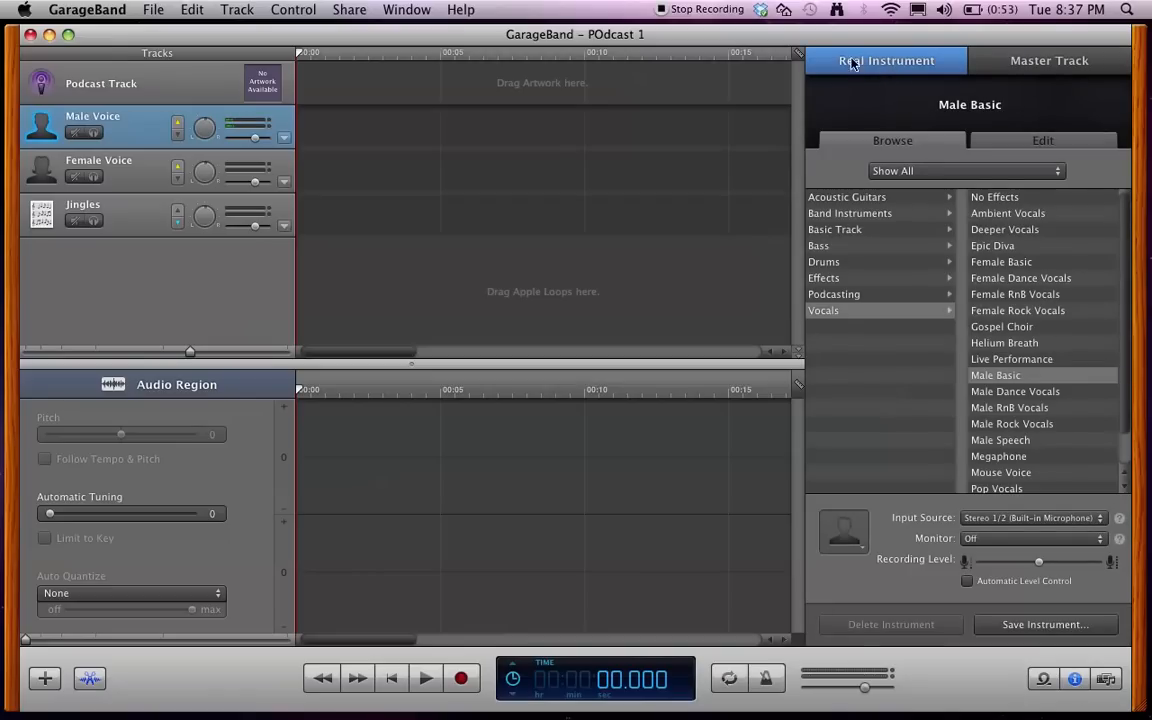
{"action": "mouse_move", "coordinate": [852, 320]}
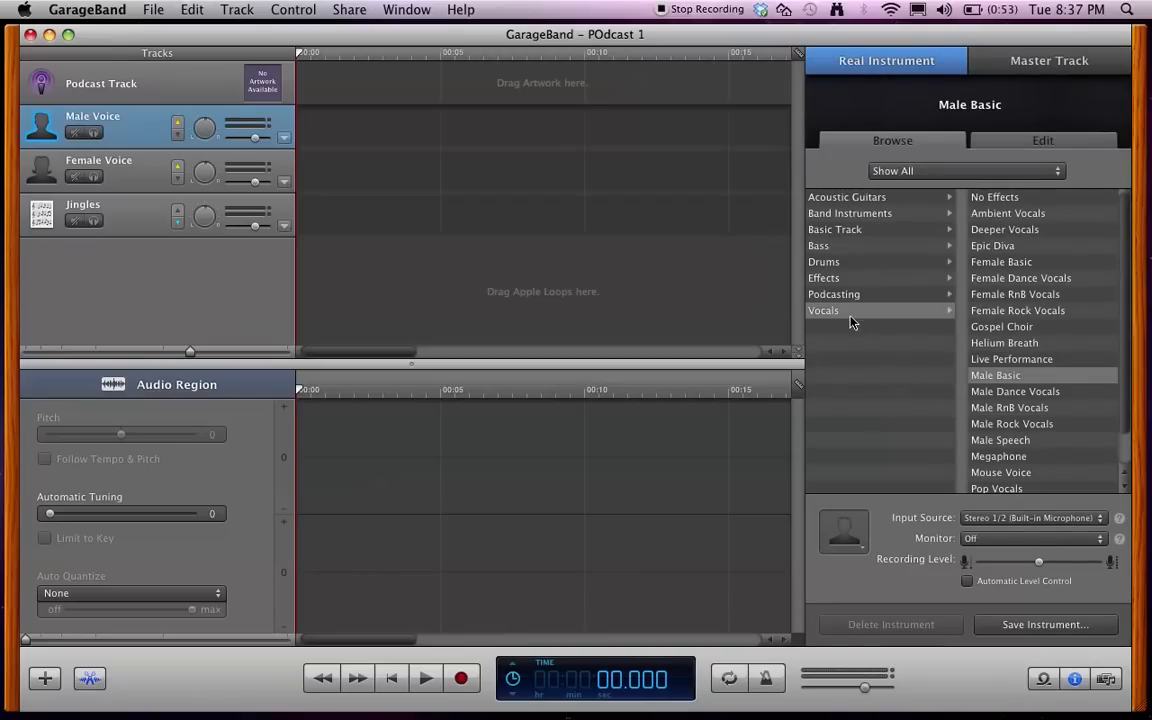
Set the Male Voice track's instrument to the Vocals preset Female Rock Vocals
{"action": "left_click", "coordinate": [852, 310]}
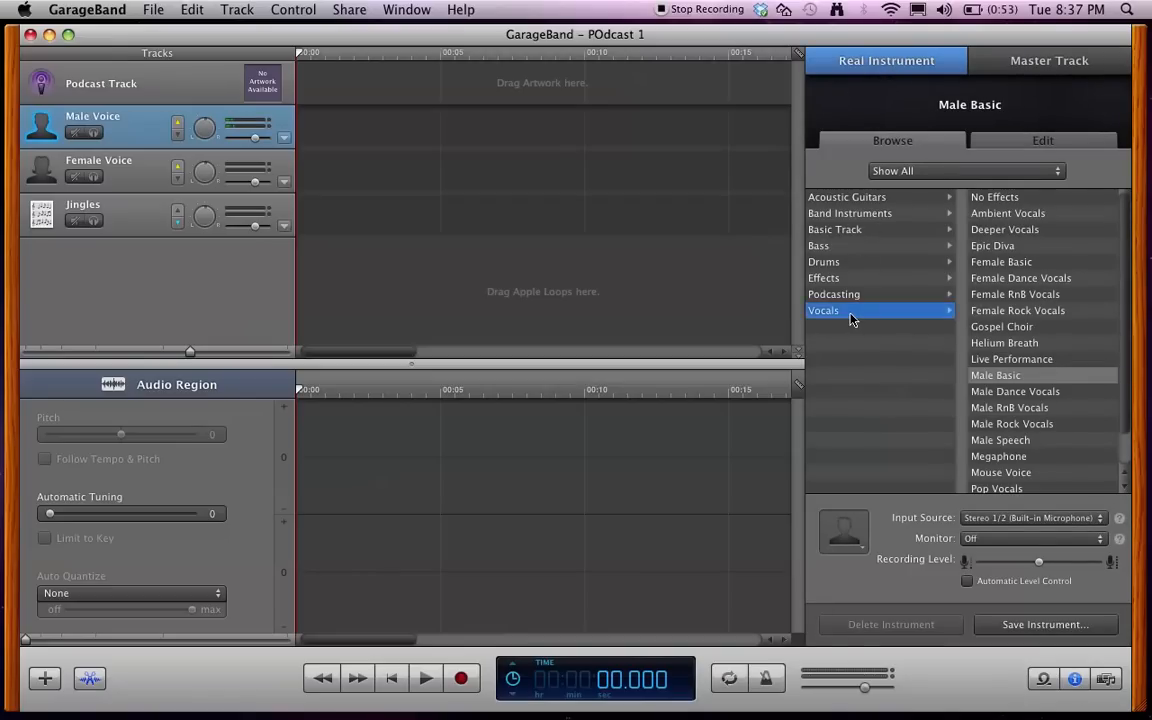
{"action": "mouse_move", "coordinate": [1018, 264]}
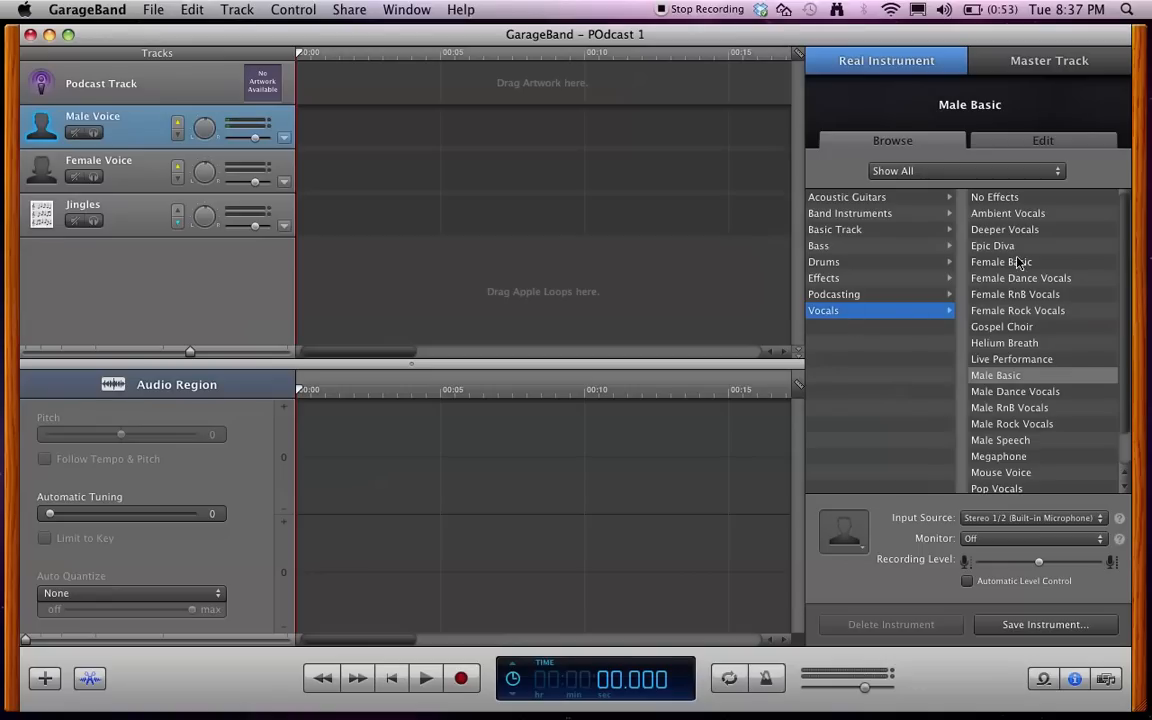
{"action": "mouse_move", "coordinate": [1008, 408]}
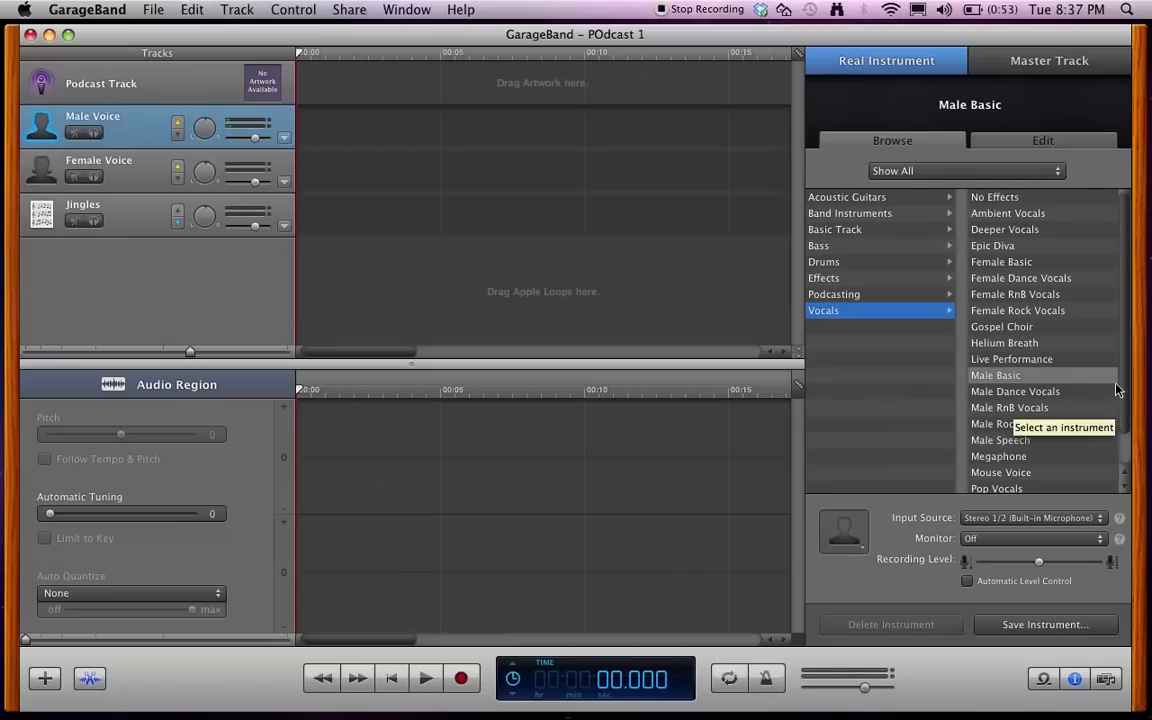
{"action": "scroll", "scroll_direction": "down", "scroll_amount": 3}
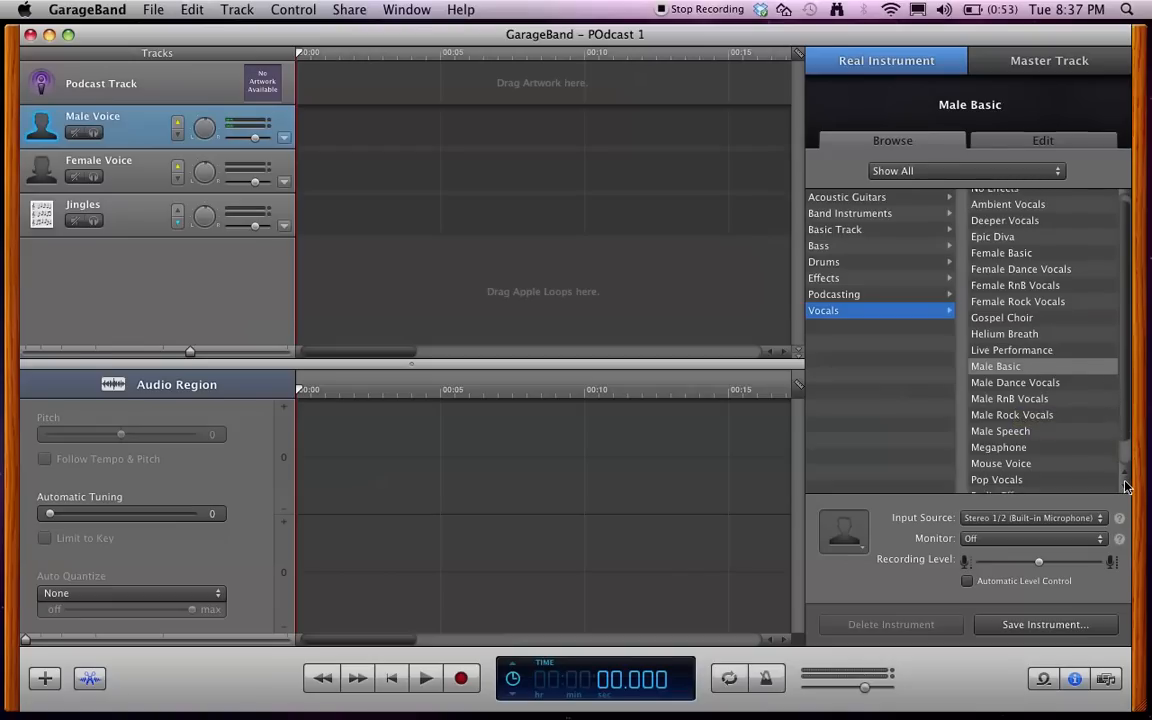
{"action": "scroll", "scroll_direction": "down", "scroll_amount": 3}
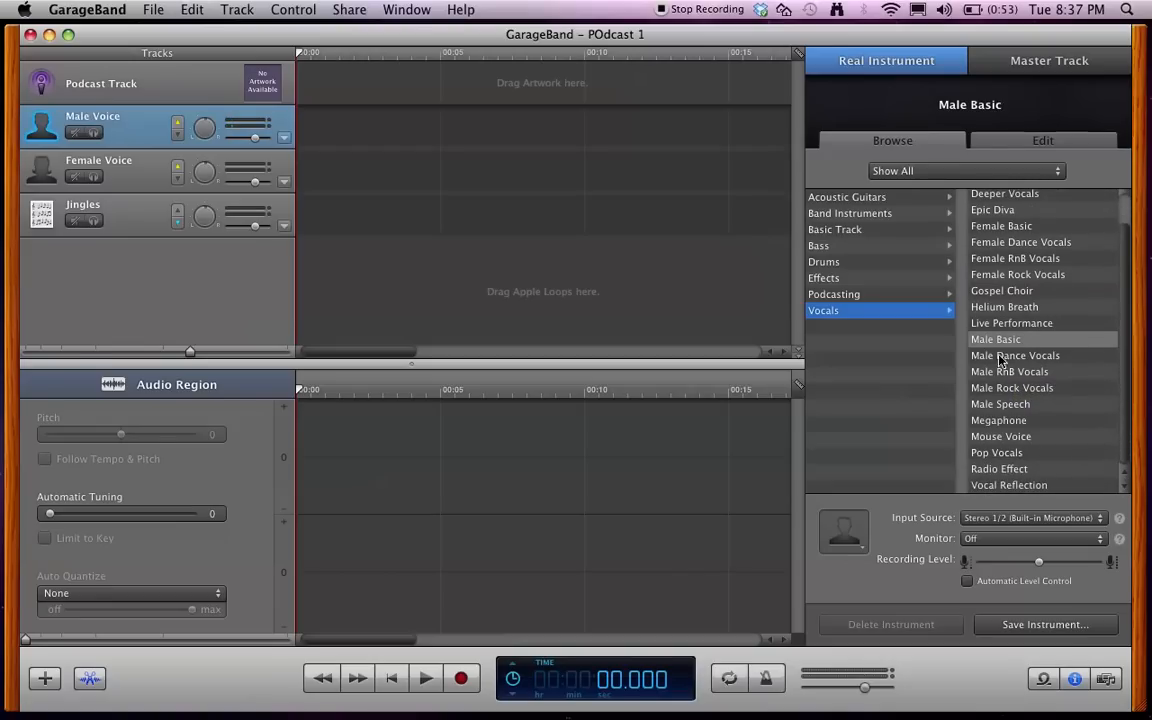
{"action": "left_click", "coordinate": [1016, 274]}
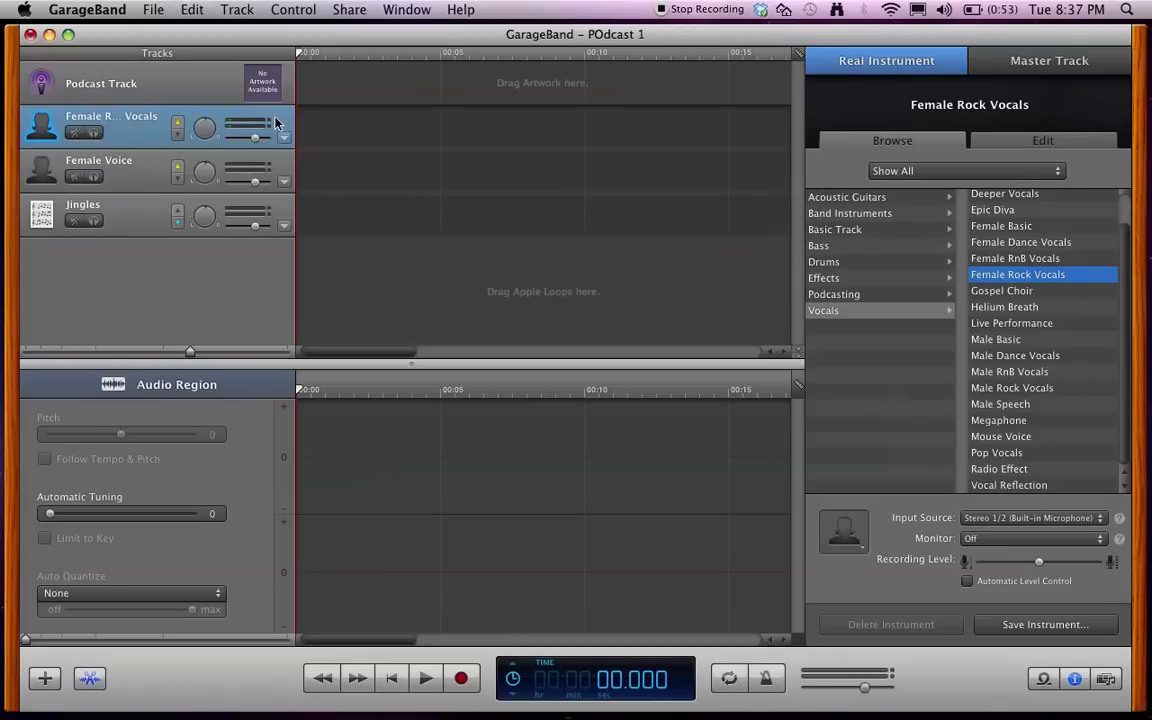
{"action": "mouse_move", "coordinate": [368, 218]}
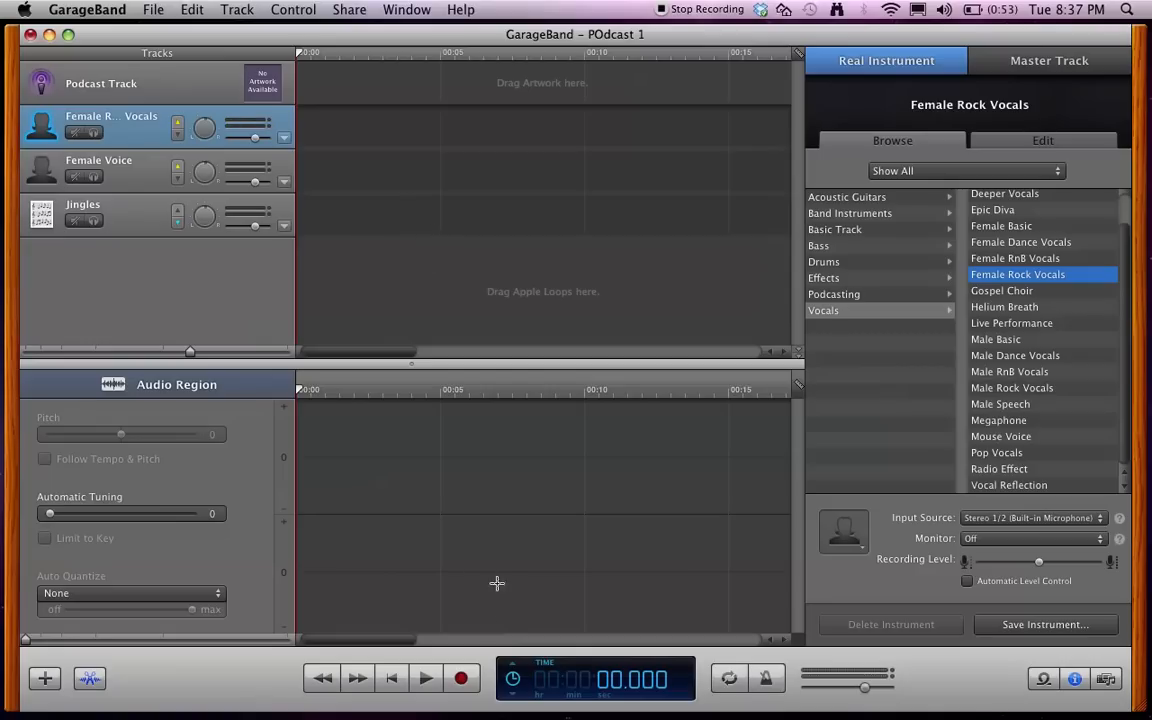
{"action": "mouse_move", "coordinate": [608, 696]}
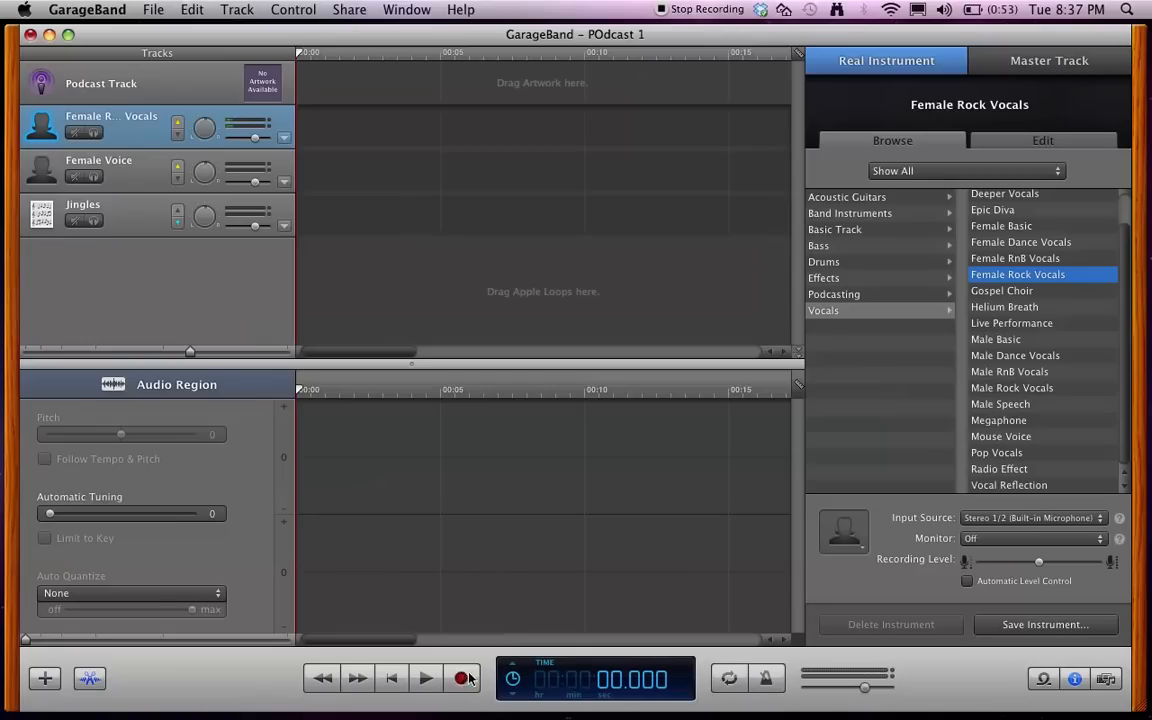
Turn off the Metronome in the Control menu and confirm the setting
{"action": "left_click", "coordinate": [460, 676]}
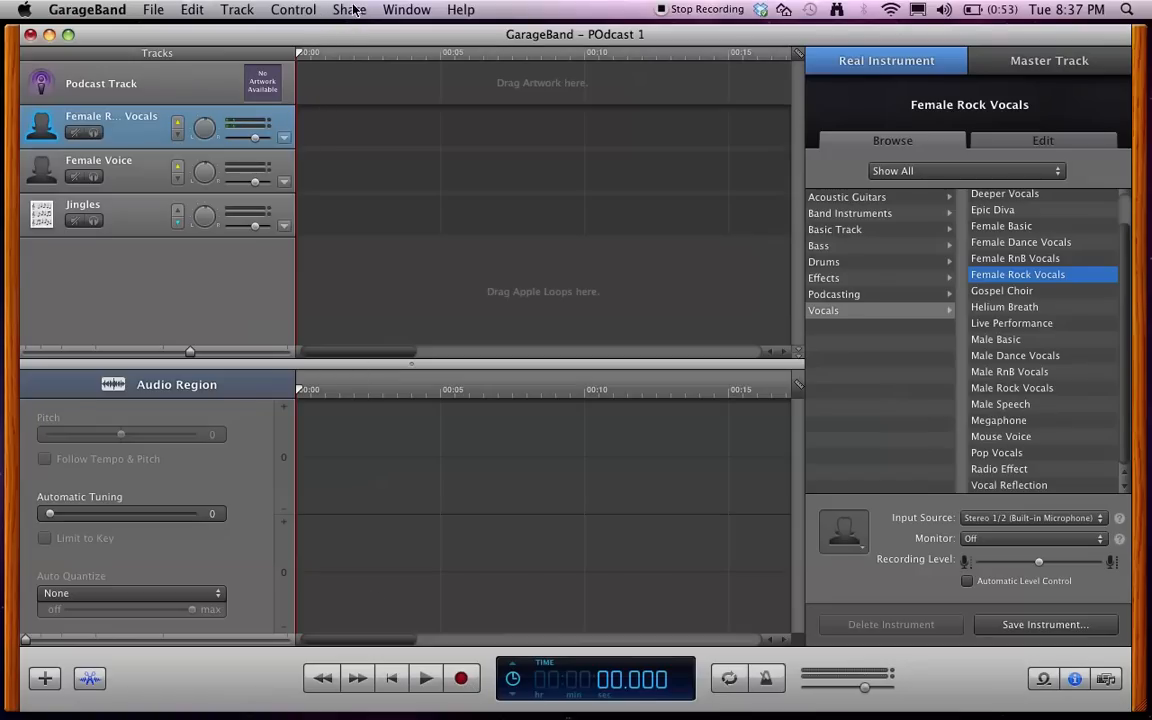
{"action": "left_click", "coordinate": [292, 8]}
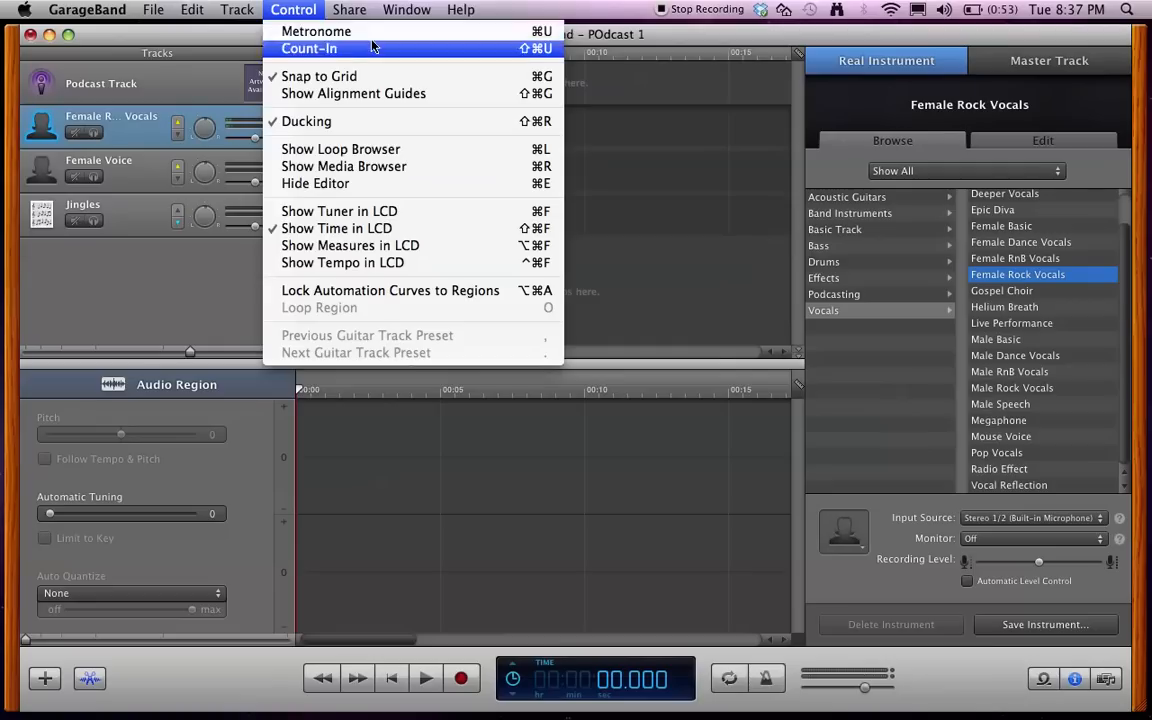
{"action": "mouse_move", "coordinate": [316, 32]}
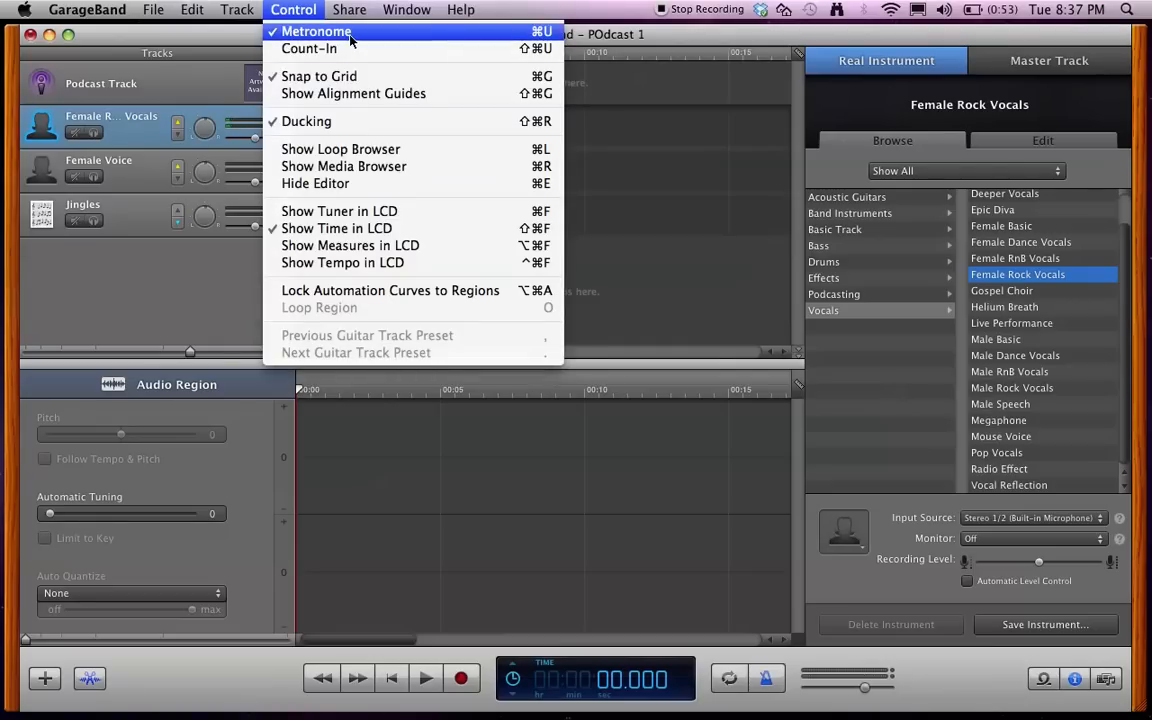
{"action": "left_click", "coordinate": [316, 32]}
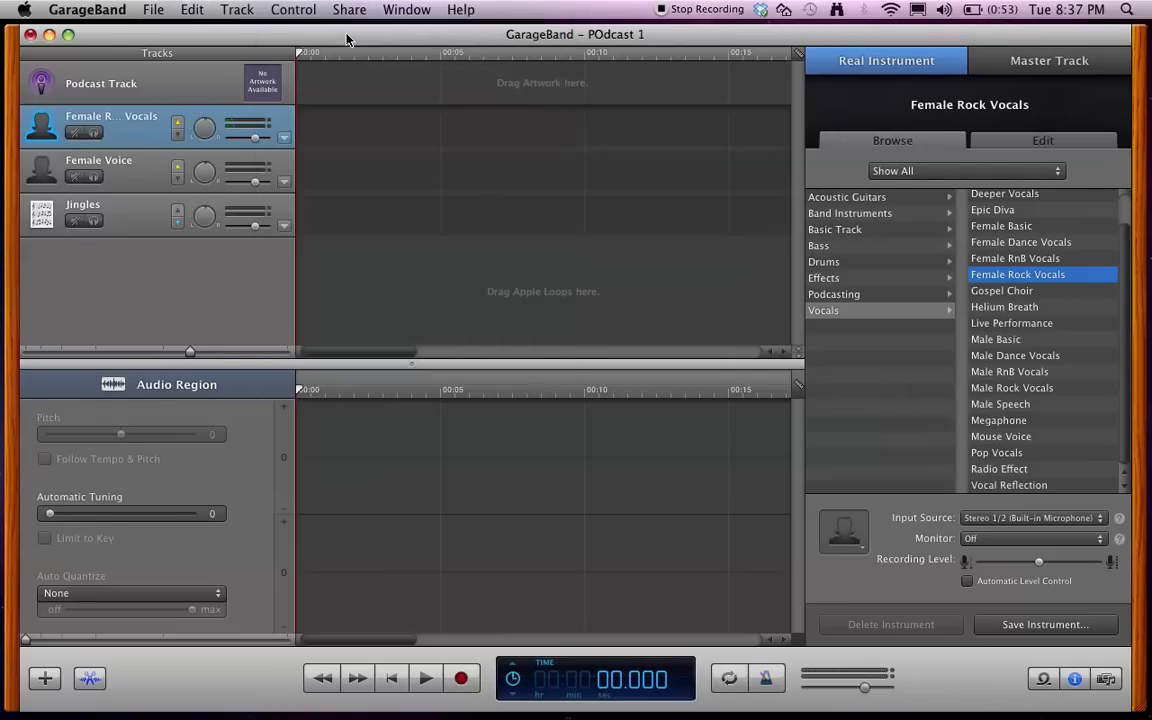
{"action": "left_click", "coordinate": [292, 8]}
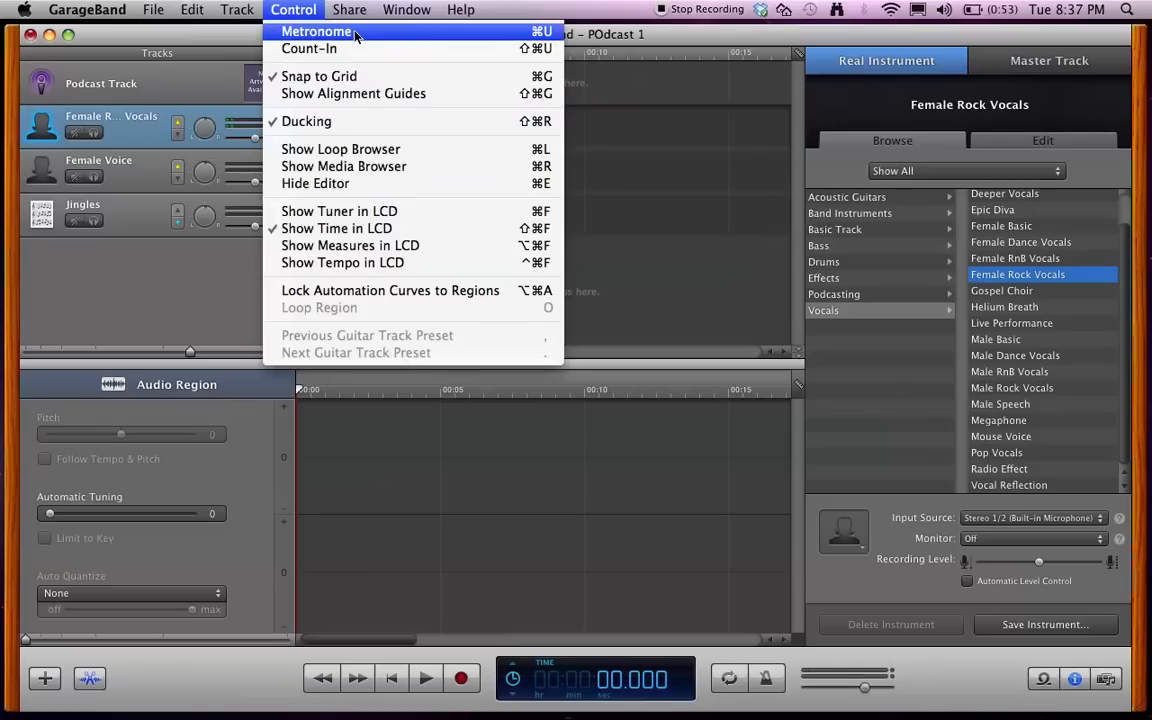
{"action": "mouse_move", "coordinate": [292, 8]}
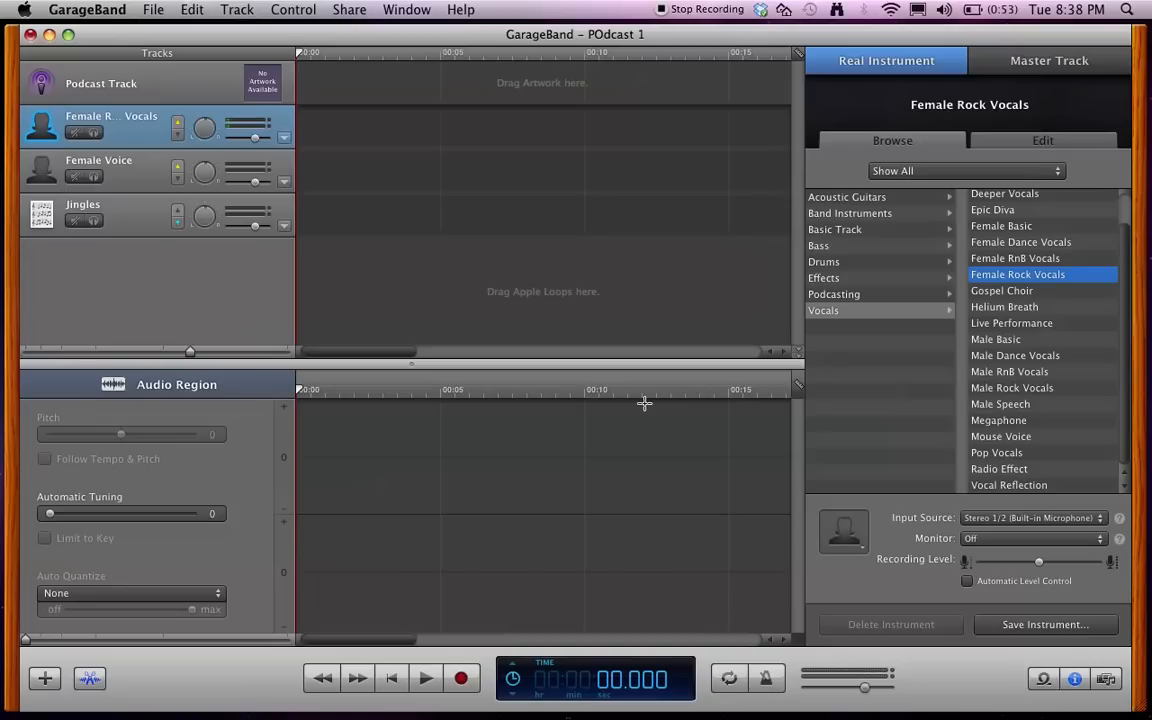
{"action": "mouse_move", "coordinate": [506, 140]}
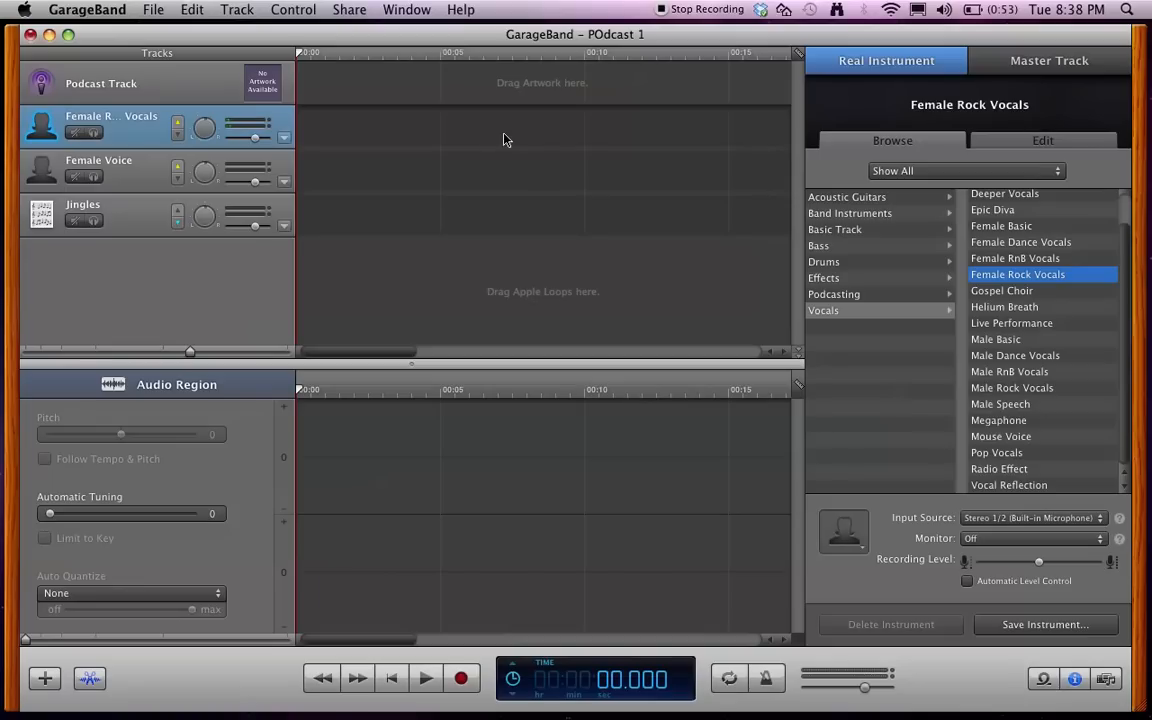
{"action": "mouse_move", "coordinate": [490, 644]}
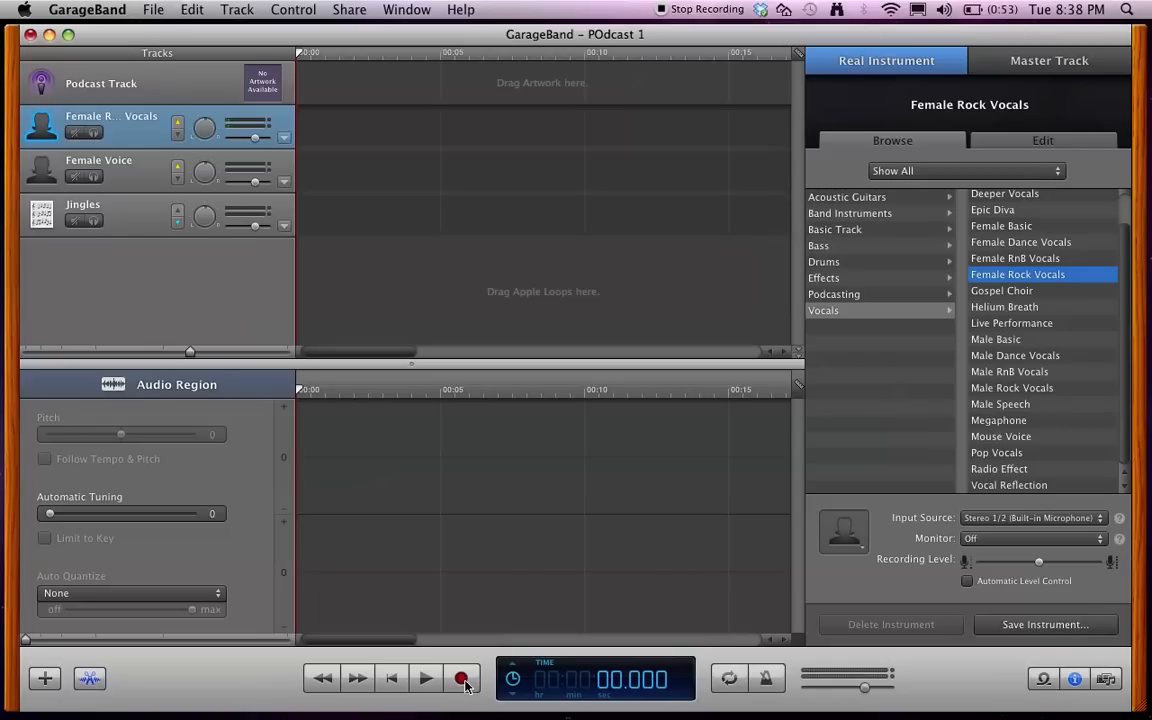
Record a roughly 11-second voice take on the Female Rock Vocals track and play it back
{"action": "left_click", "coordinate": [460, 678]}
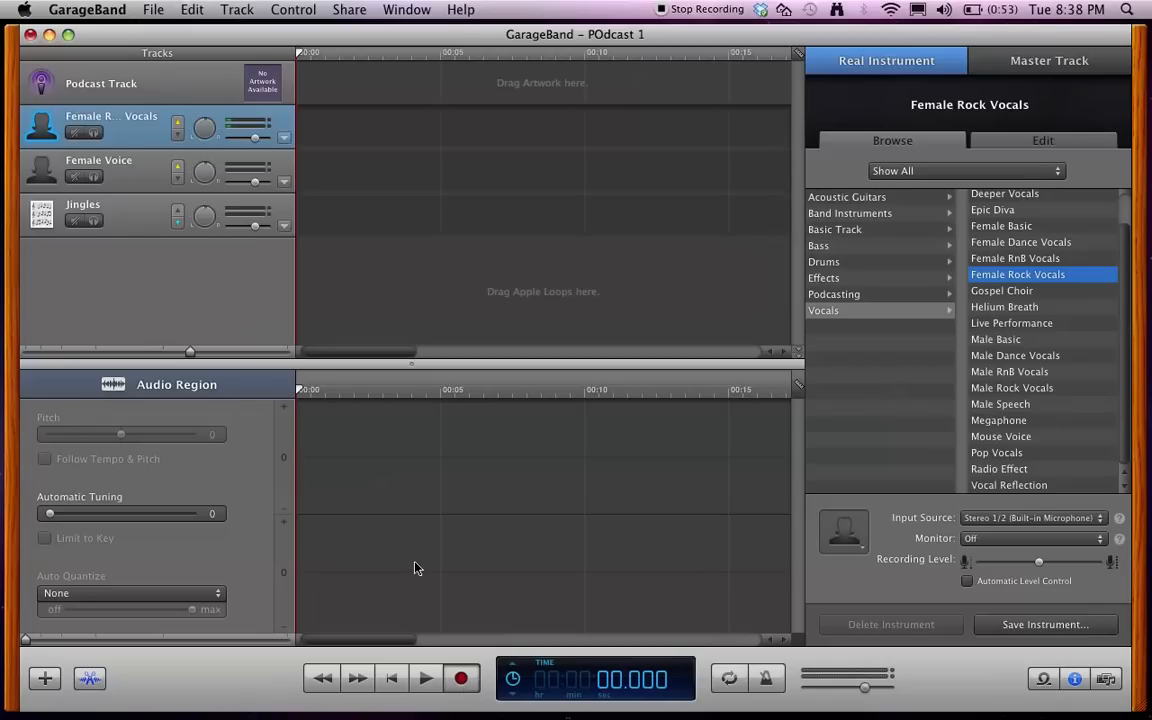
{"action": "left_click", "coordinate": [460, 678]}
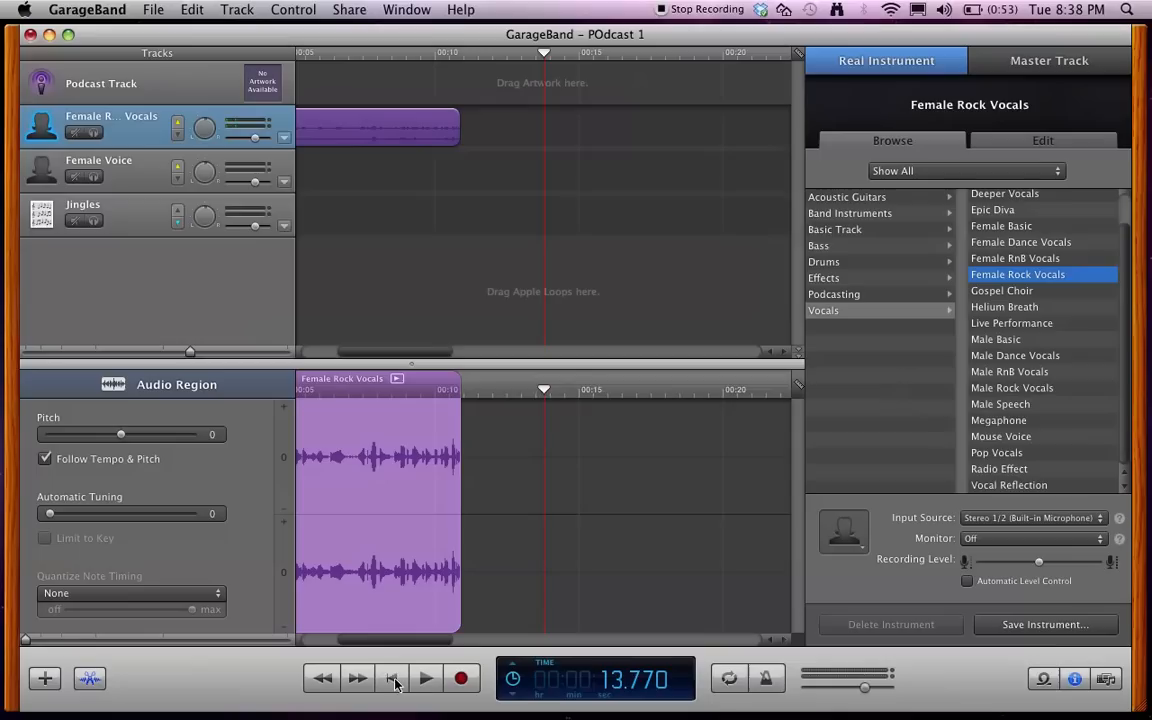
{"action": "mouse_move", "coordinate": [392, 684]}
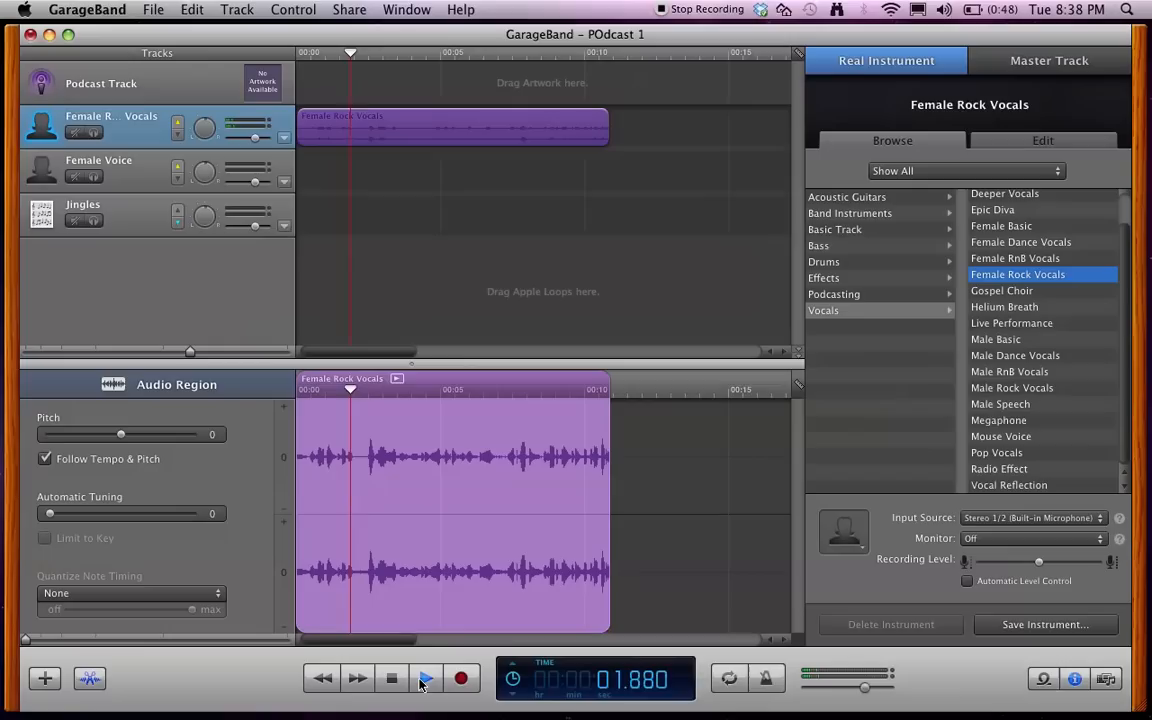
{"action": "left_click", "coordinate": [424, 680]}
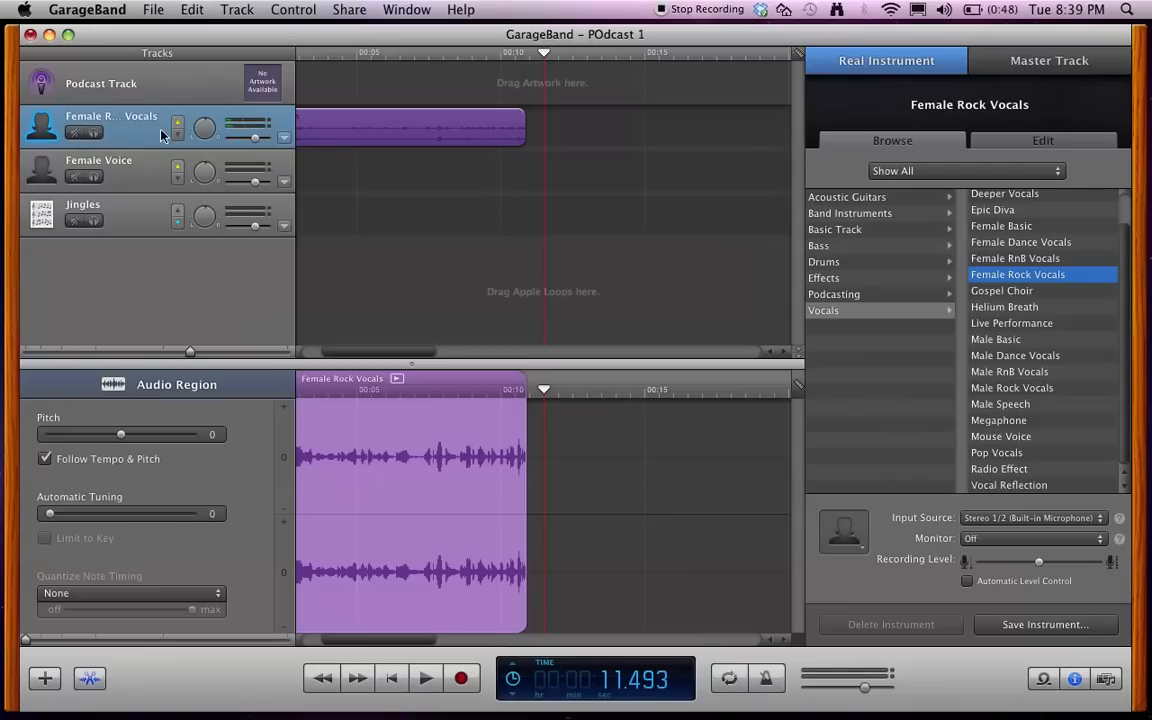
{"action": "mouse_move", "coordinate": [990, 312]}
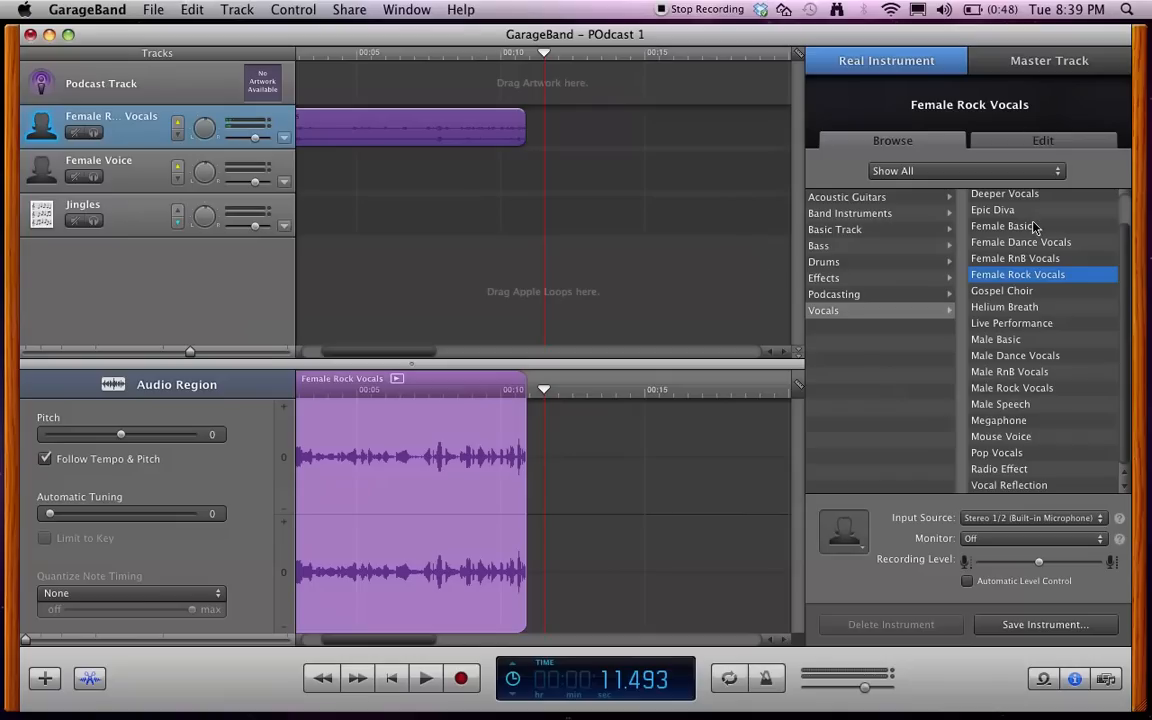
Switch the recorded voice track's instrument to the Female Basic preset
{"action": "left_click", "coordinate": [1002, 224]}
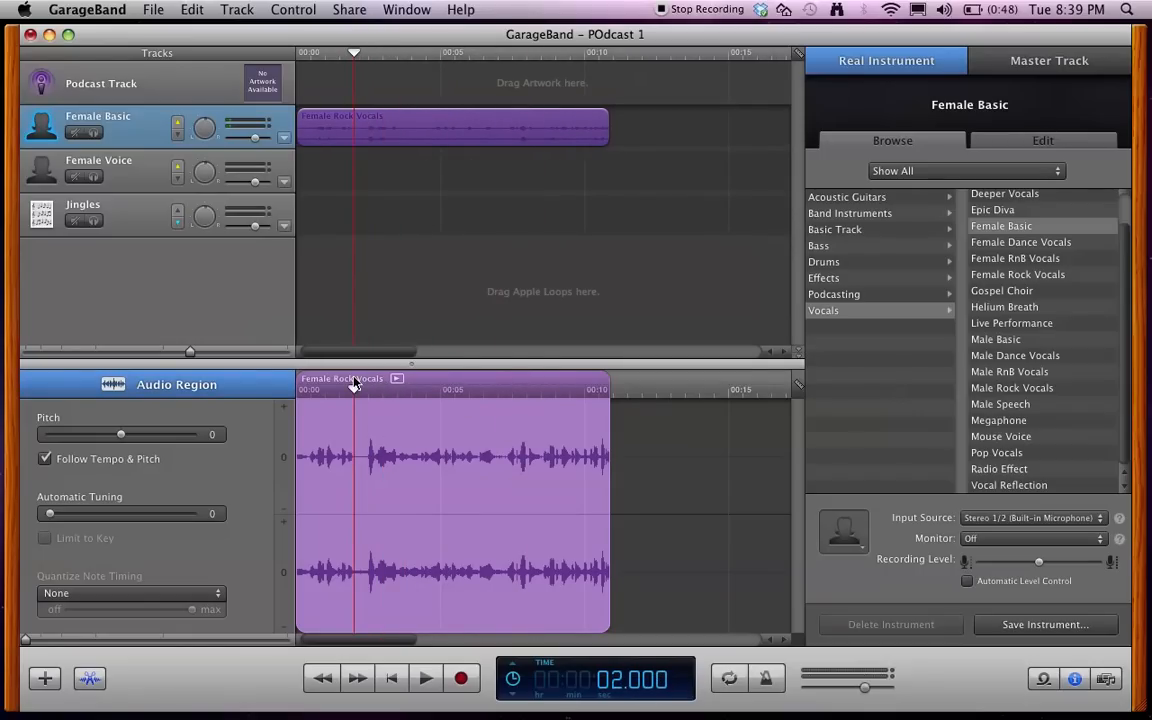
{"action": "mouse_move", "coordinate": [396, 378]}
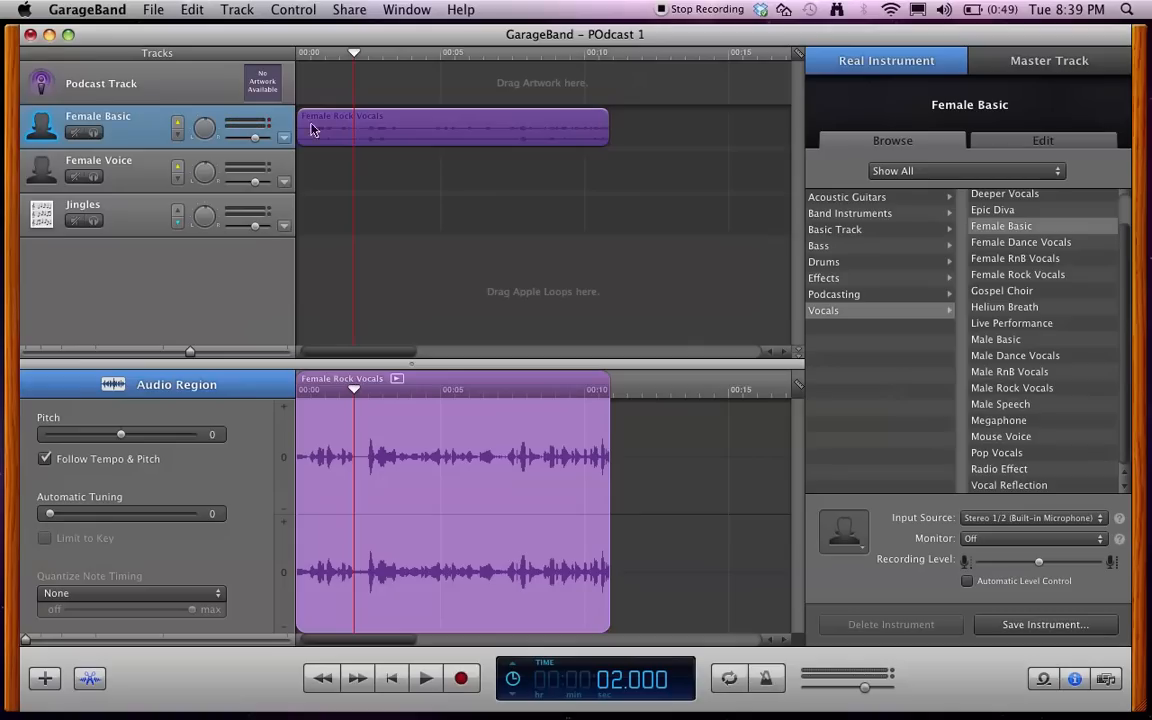
{"action": "mouse_move", "coordinate": [528, 444]}
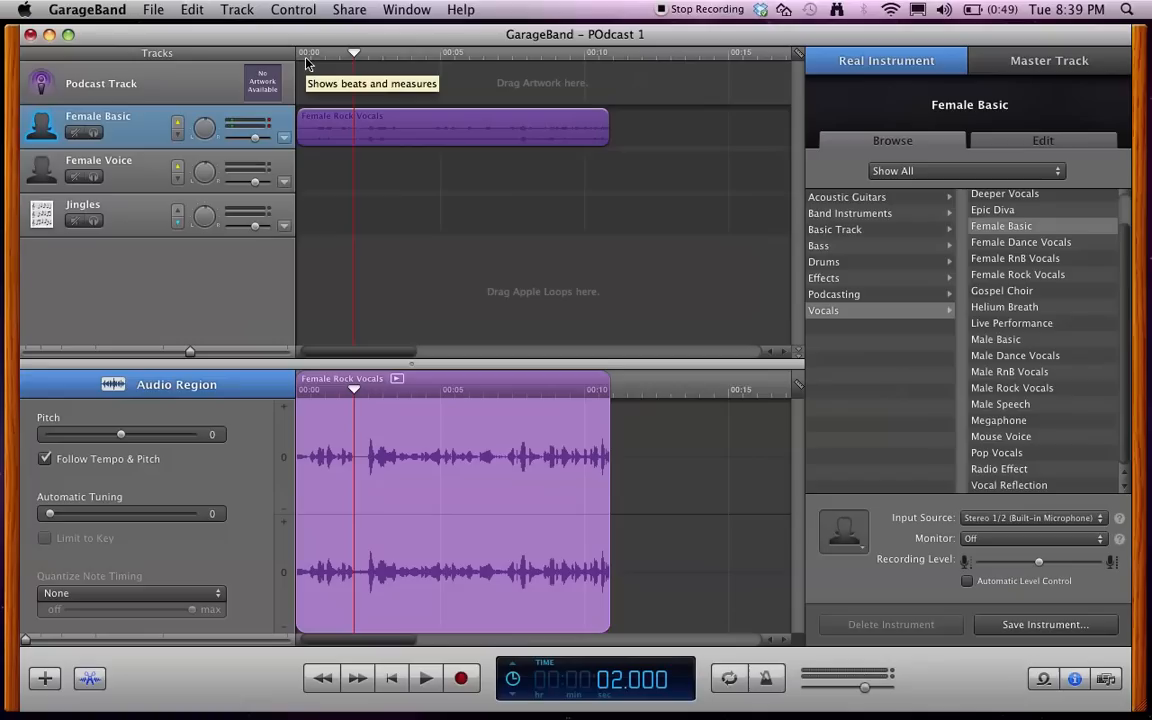
{"action": "mouse_move", "coordinate": [152, 62]}
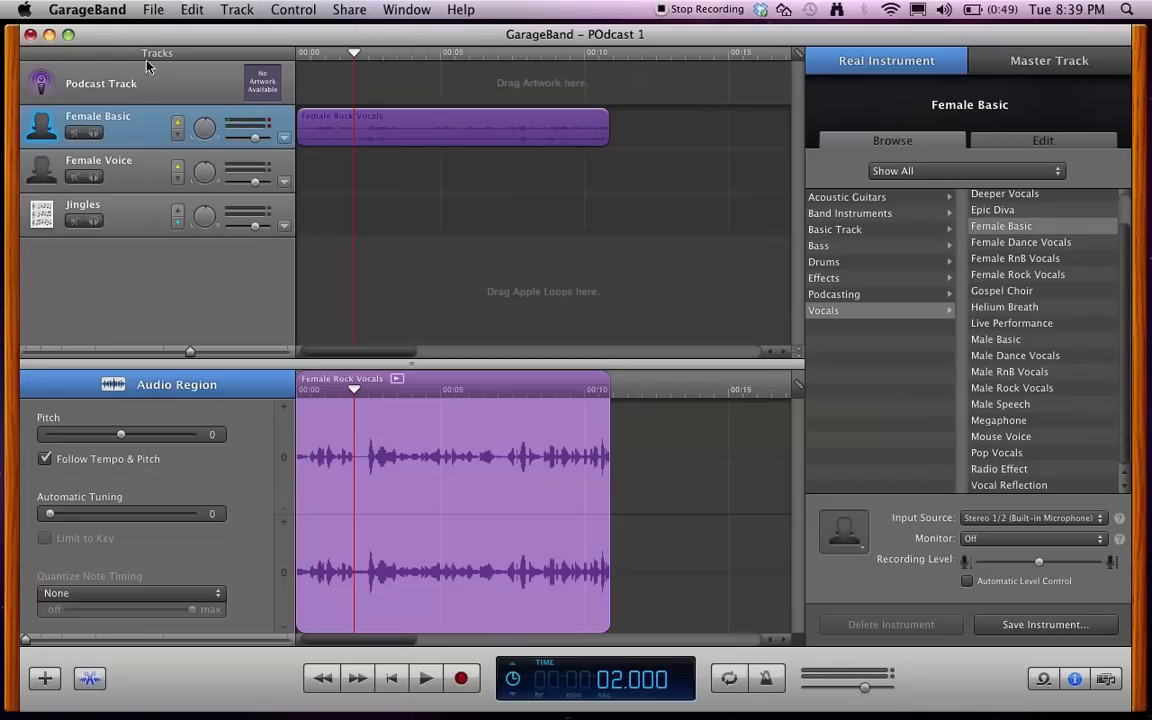
Save the POdcast 1 project via File > Save
{"action": "left_click", "coordinate": [156, 8]}
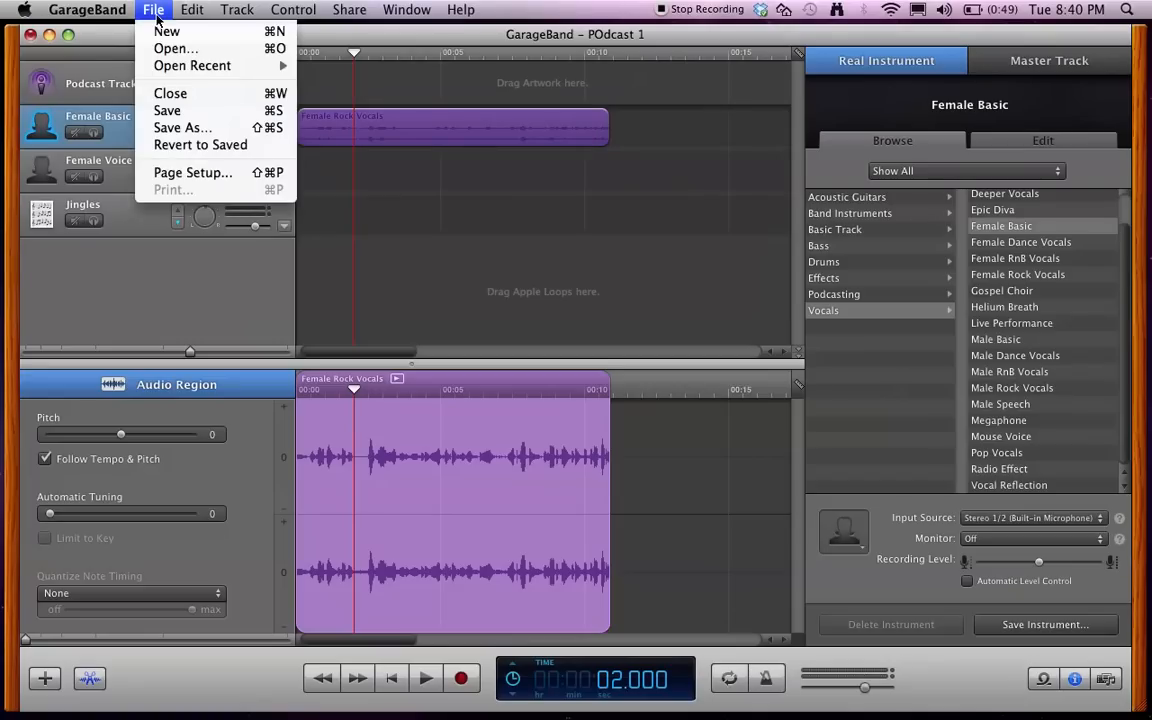
{"action": "mouse_move", "coordinate": [188, 110]}
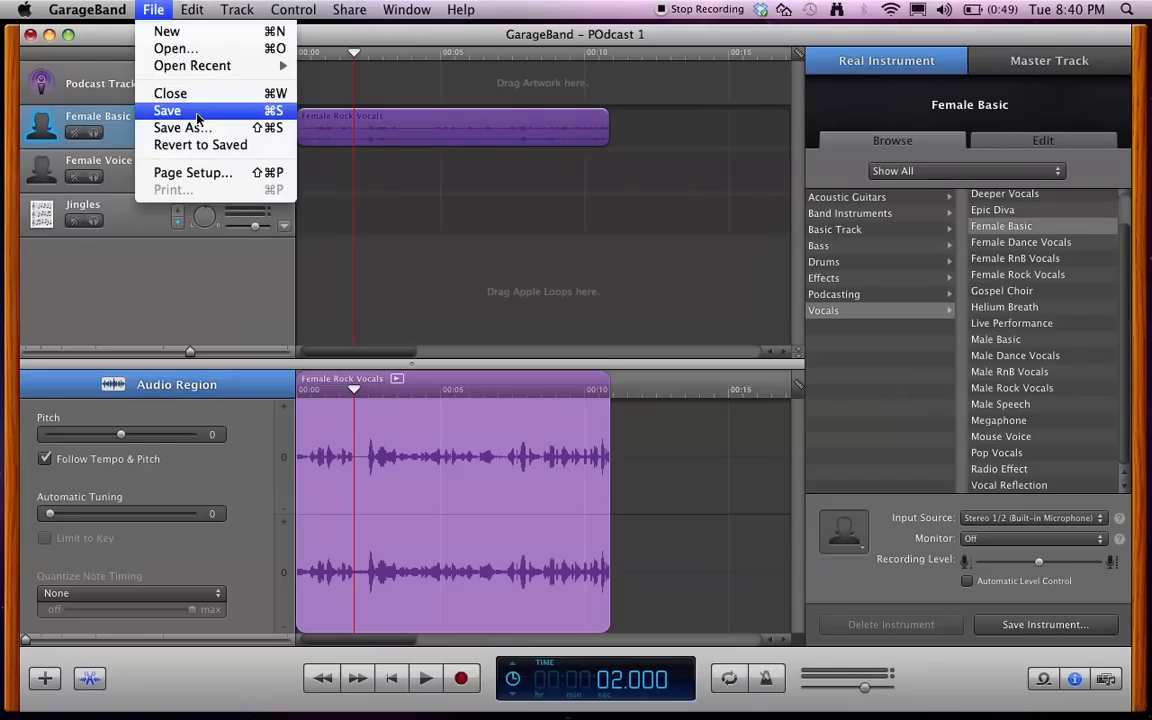
{"action": "left_click", "coordinate": [166, 110]}
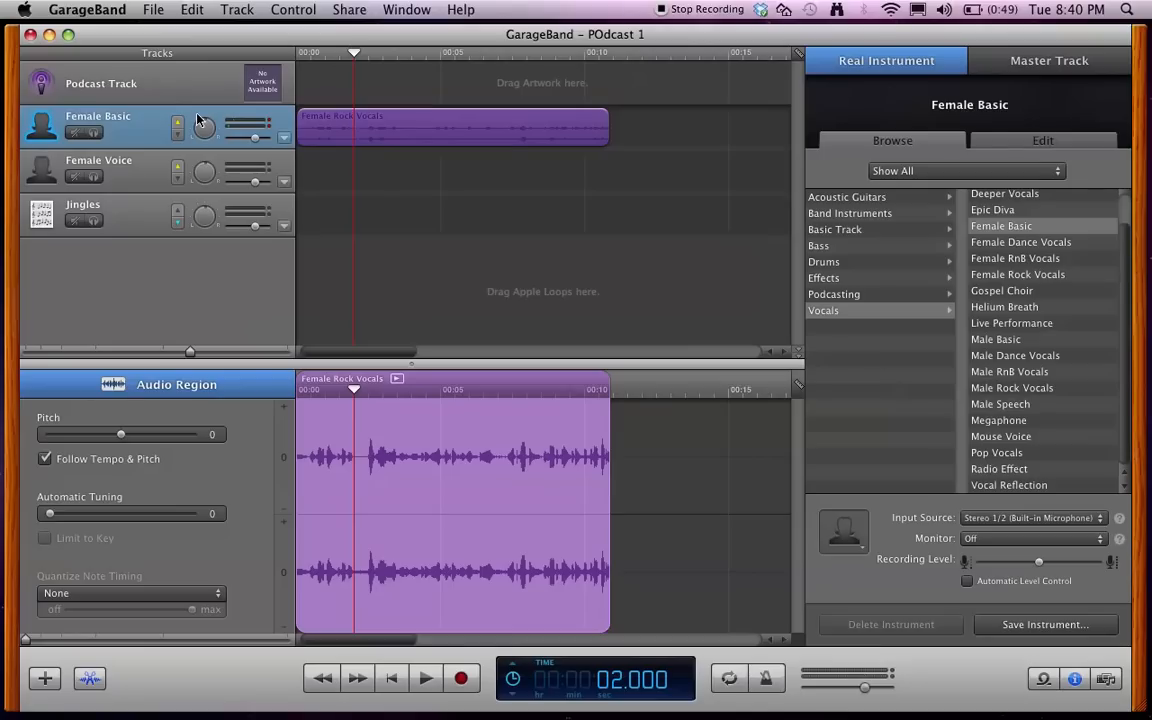